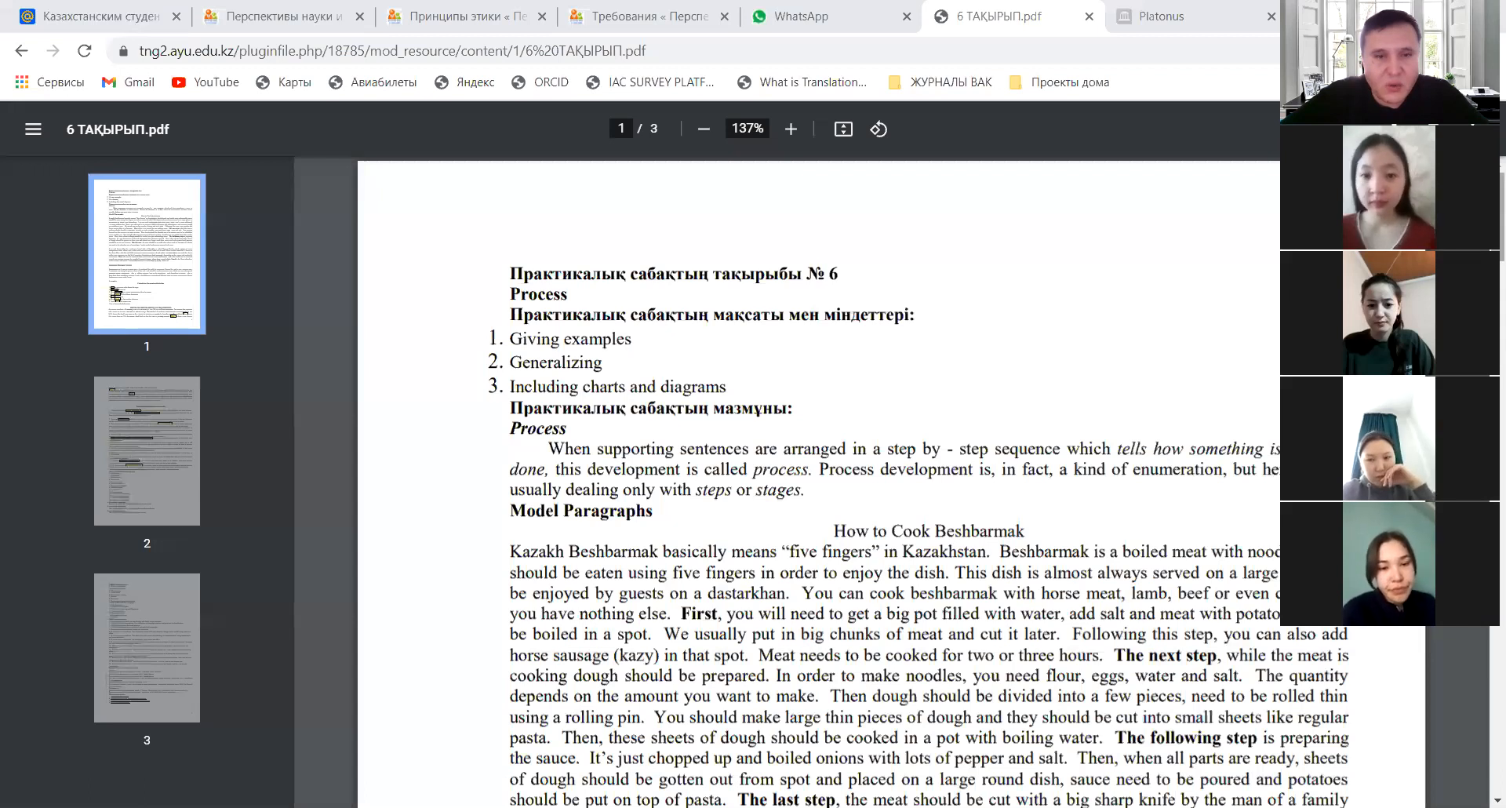
Step: Mark the Beshbarmak and Nauryz Kozhe model paragraphs, from the heading through 'Enjoy it!'
scroll(down, 3)
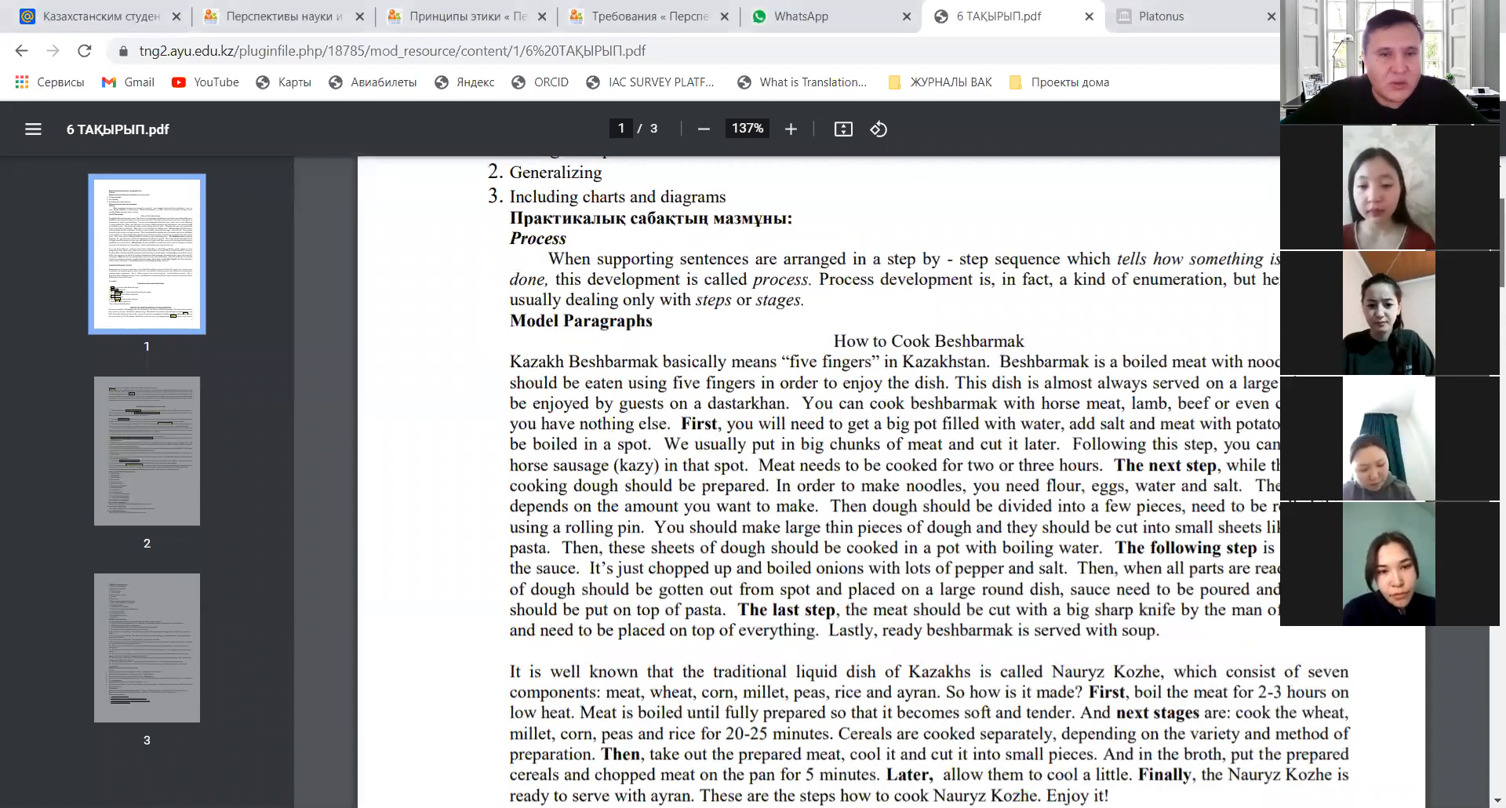
scroll(down, 3)
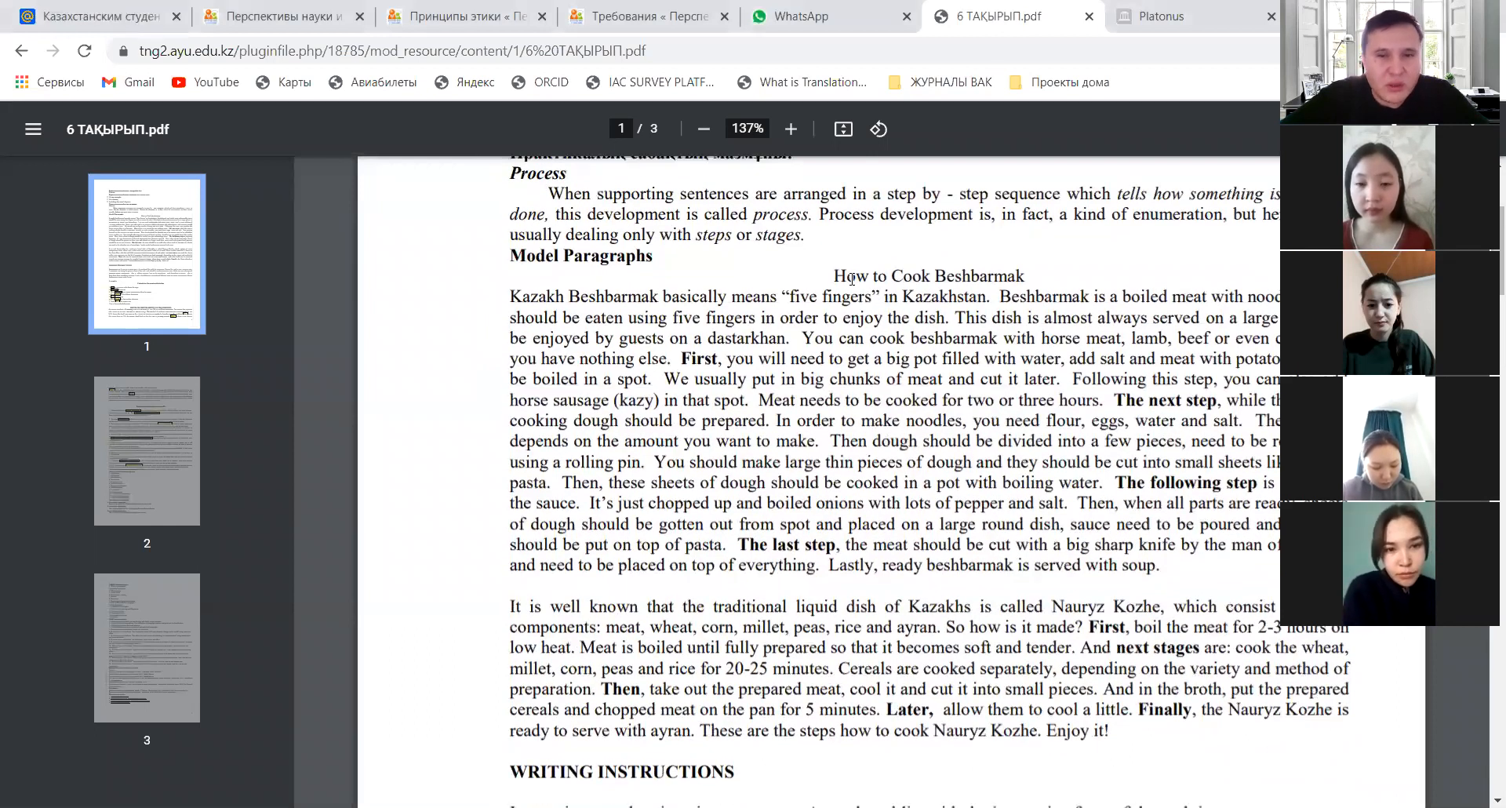
drag(833, 276, 1076, 297)
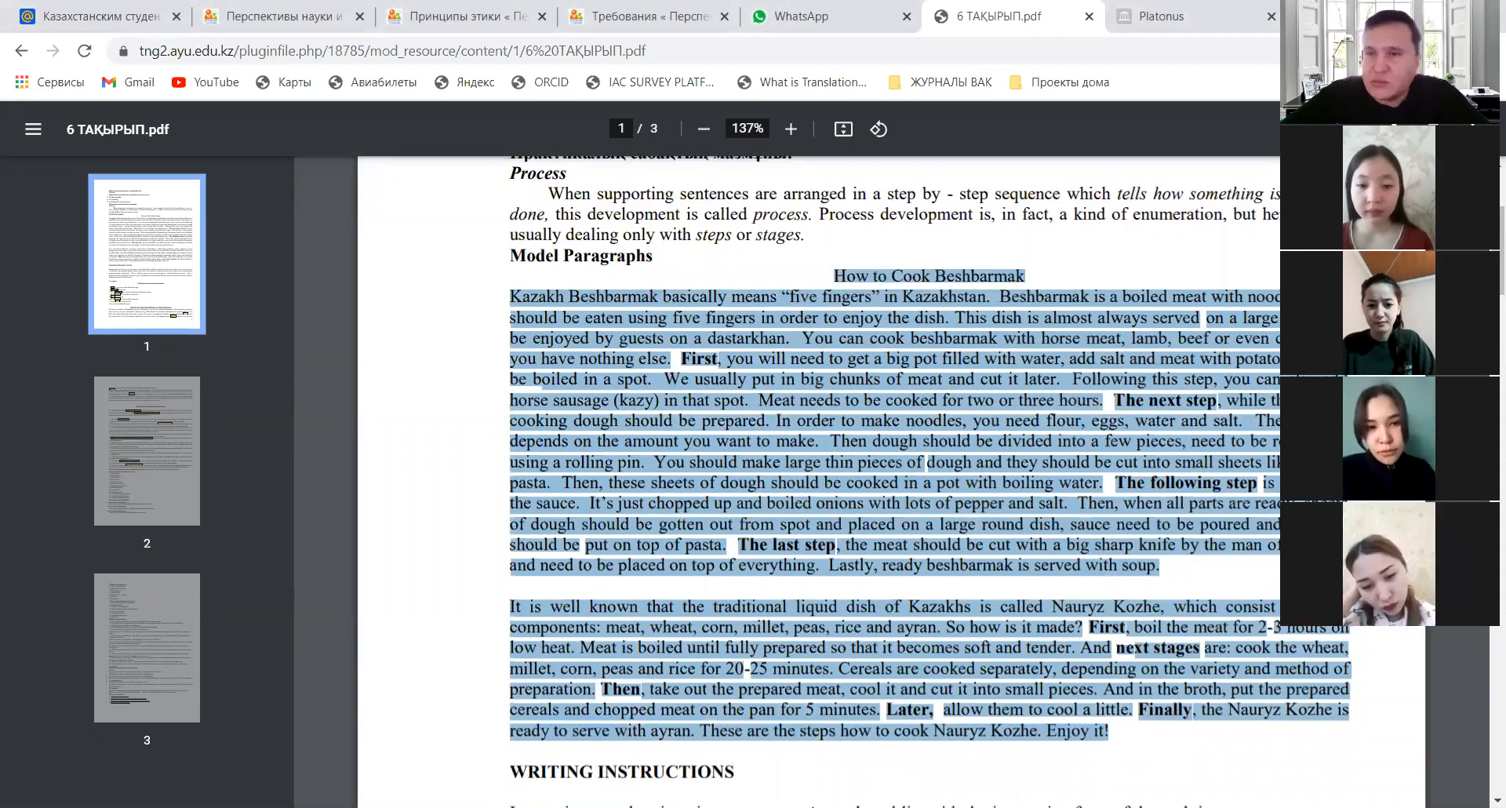
scroll(down, 3)
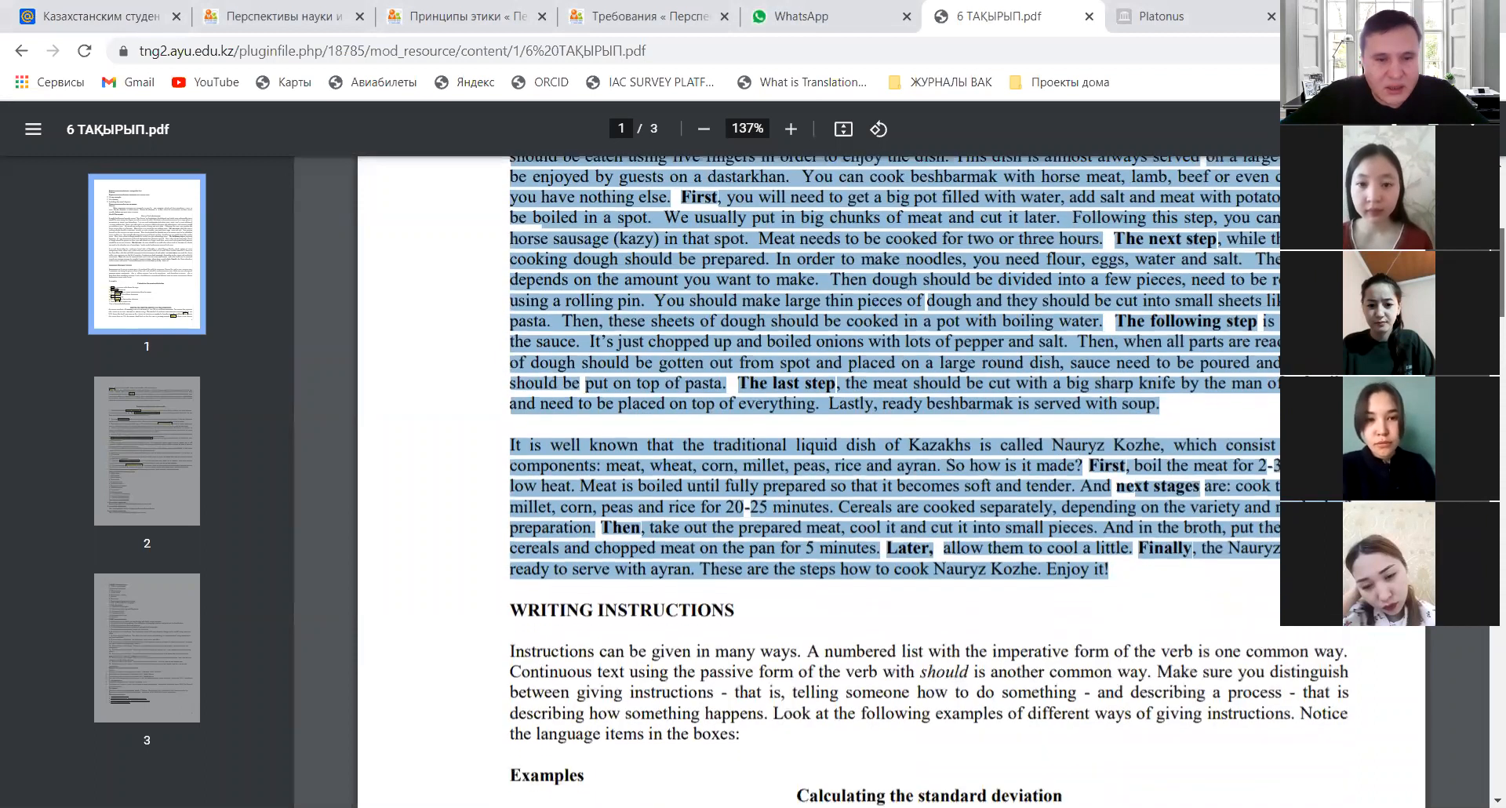
Step: Scroll past Writing Instructions to the 'Calculating the standard deviation' example
scroll(down, 3)
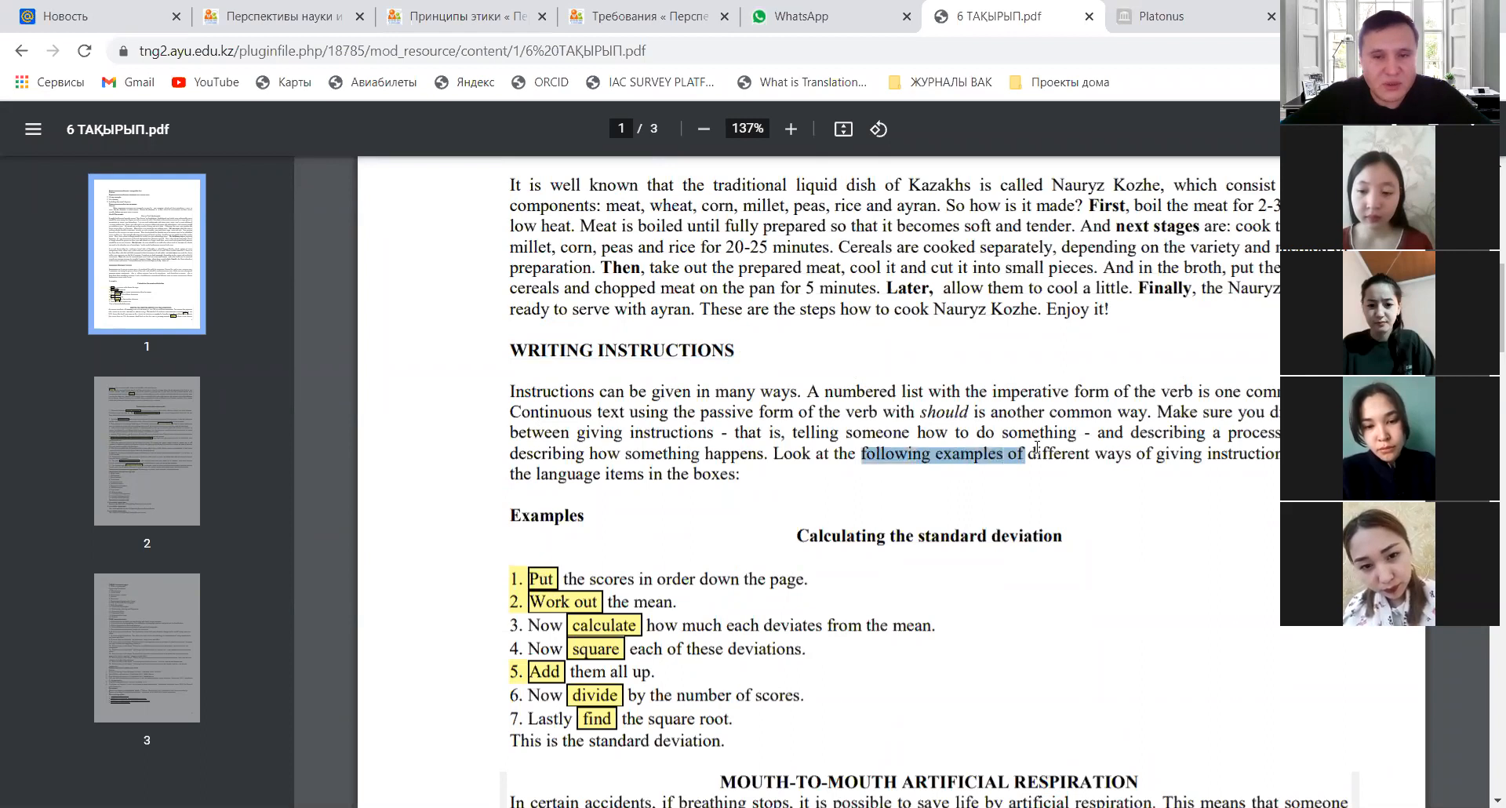
Step: Mark 'following examples of different ways of giving instructions', then return to the Model Paragraphs
drag(1024, 453, 1280, 453)
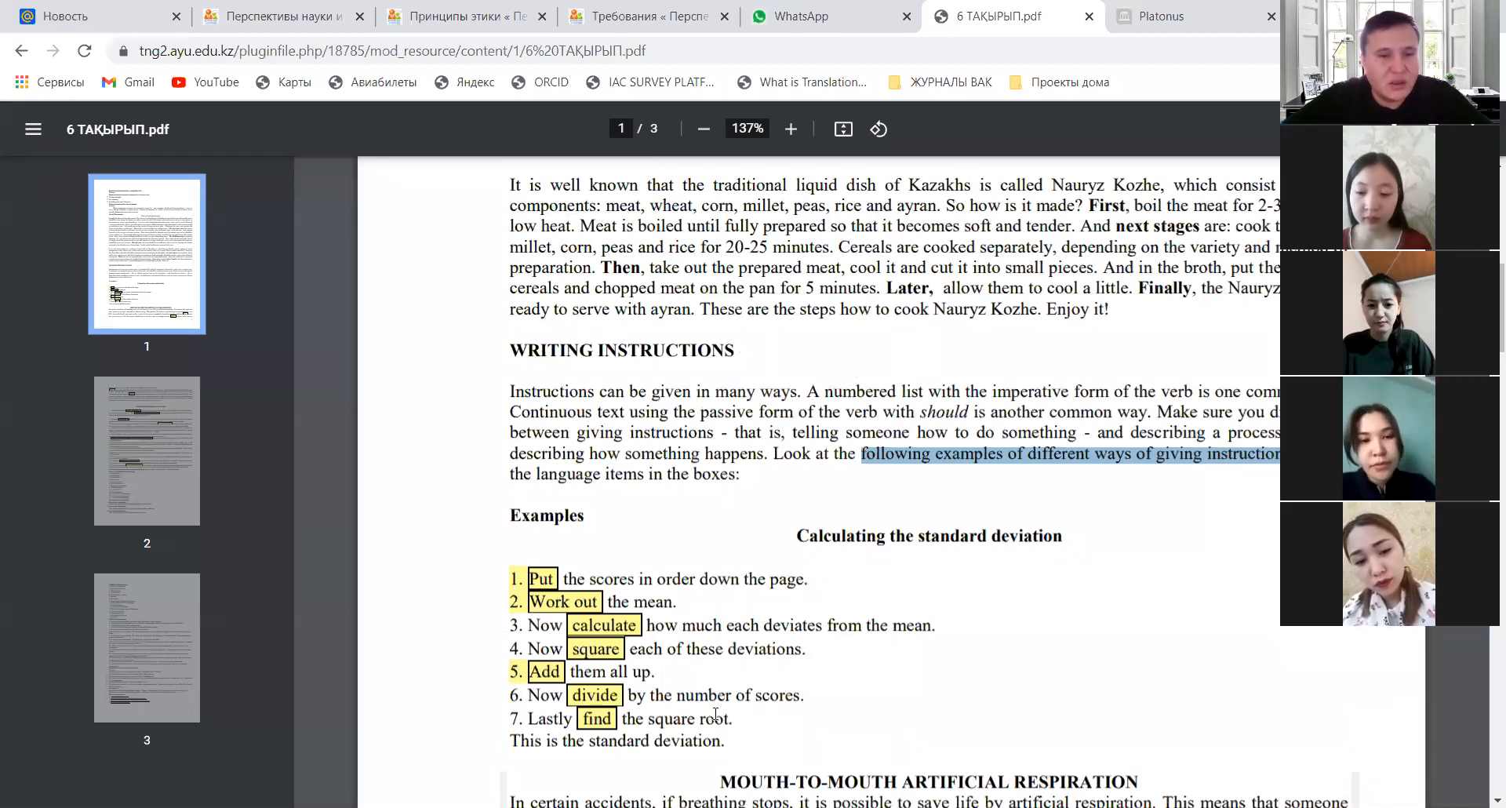
scroll(down, 3)
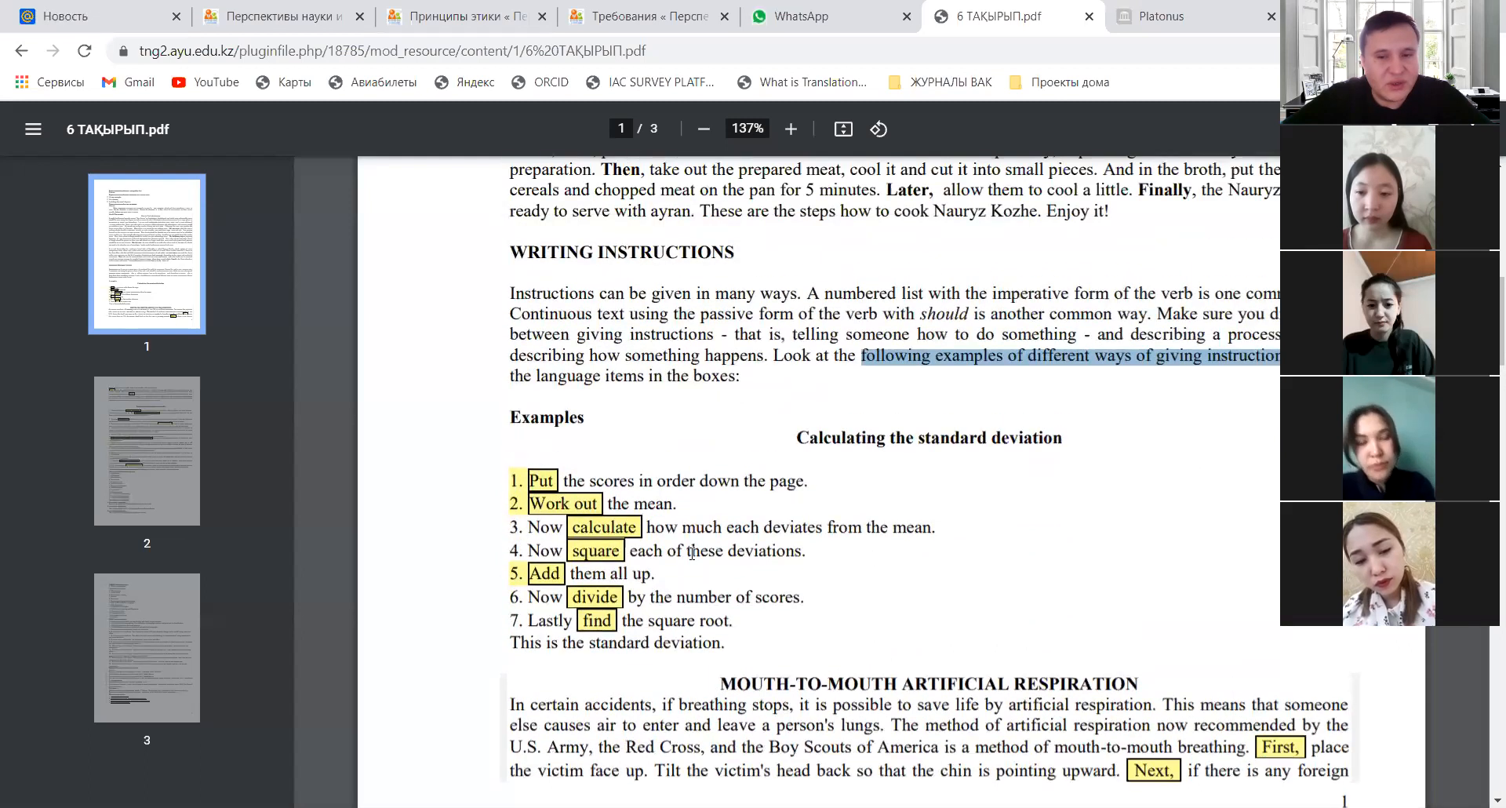
scroll(down, 3)
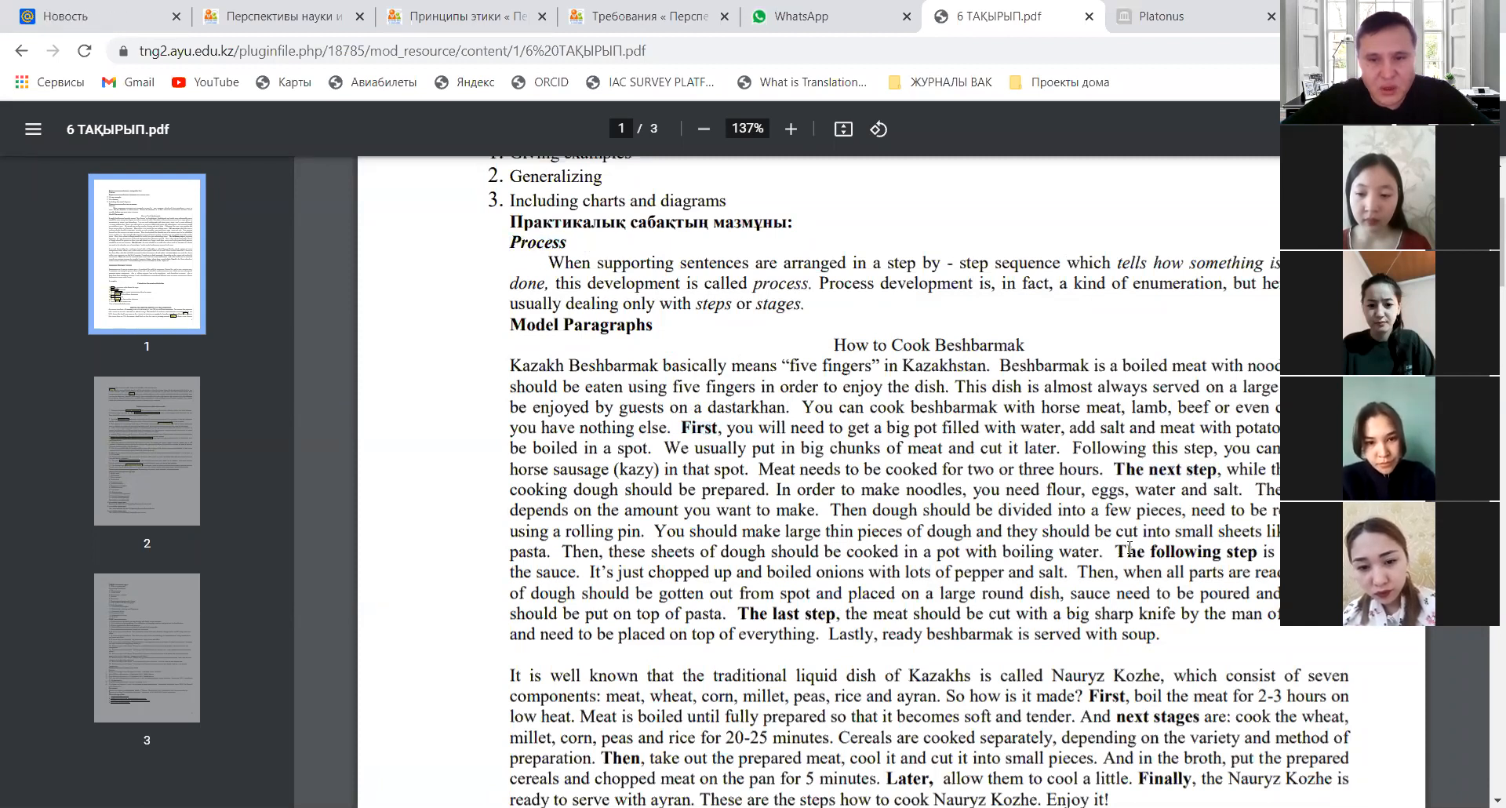
scroll(down, 3)
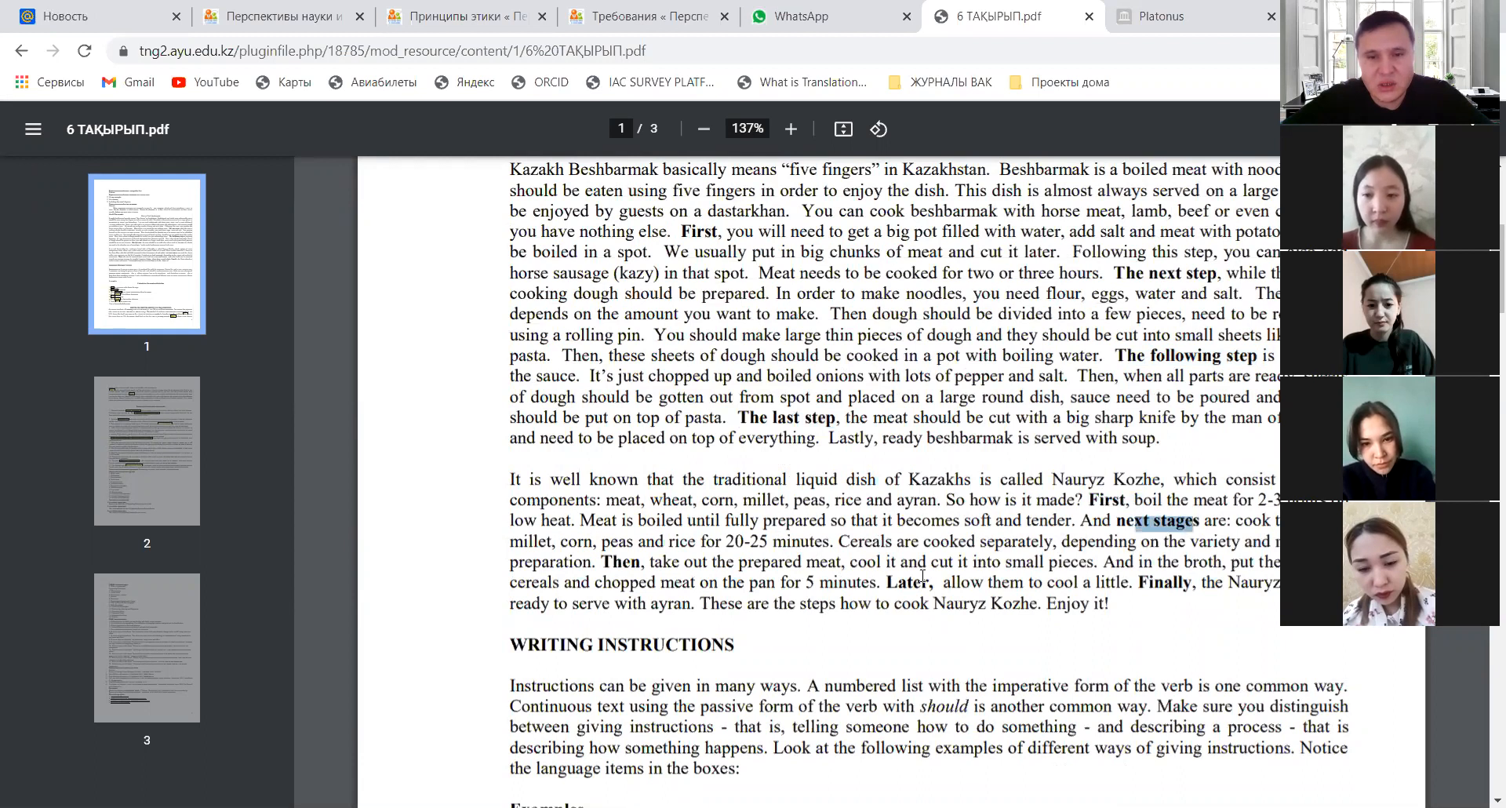
double_click(904, 582)
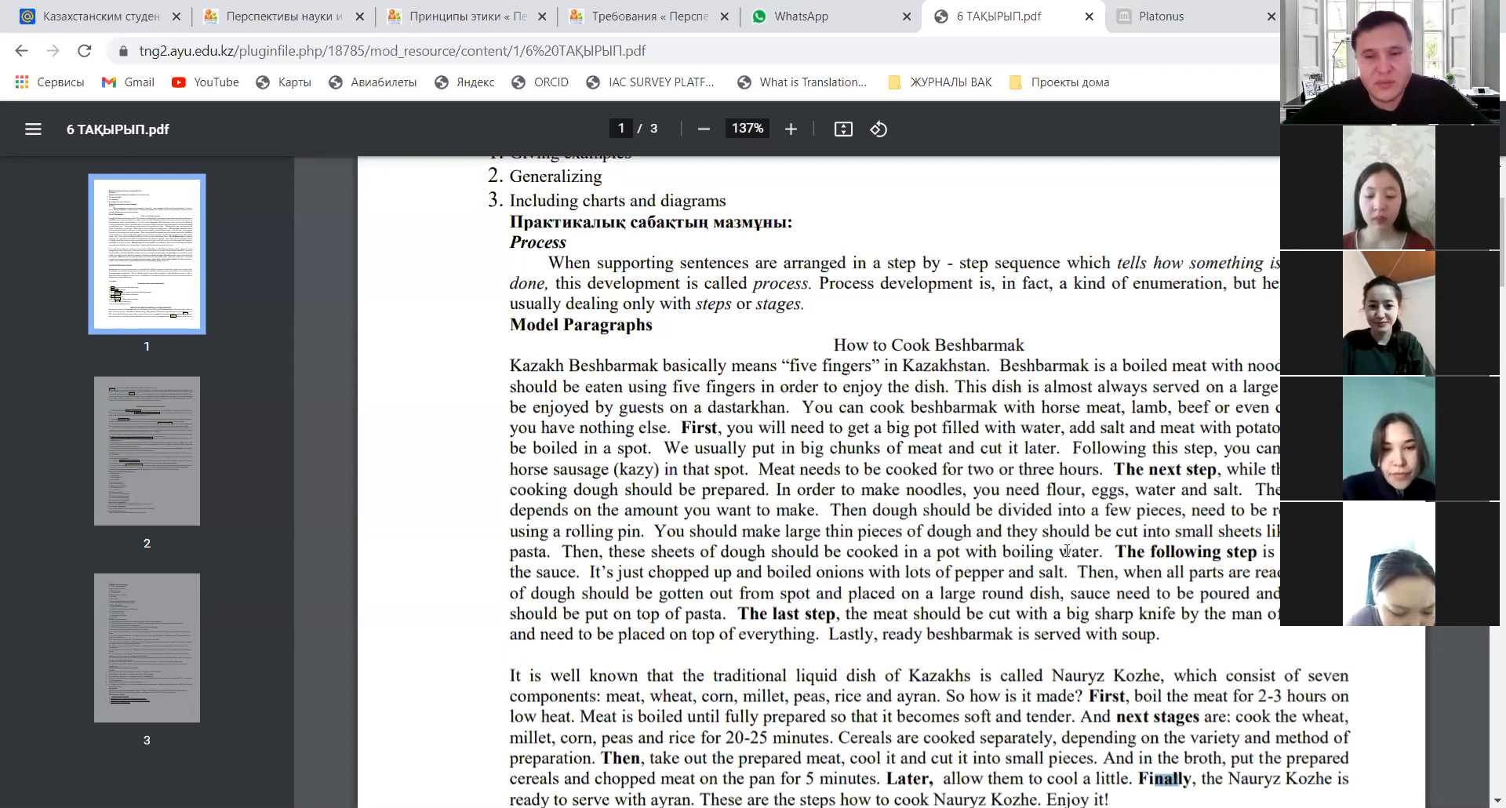
Step: Mark the Nauryz Kozhe ingredient list from meat through peas
scroll(down, 3)
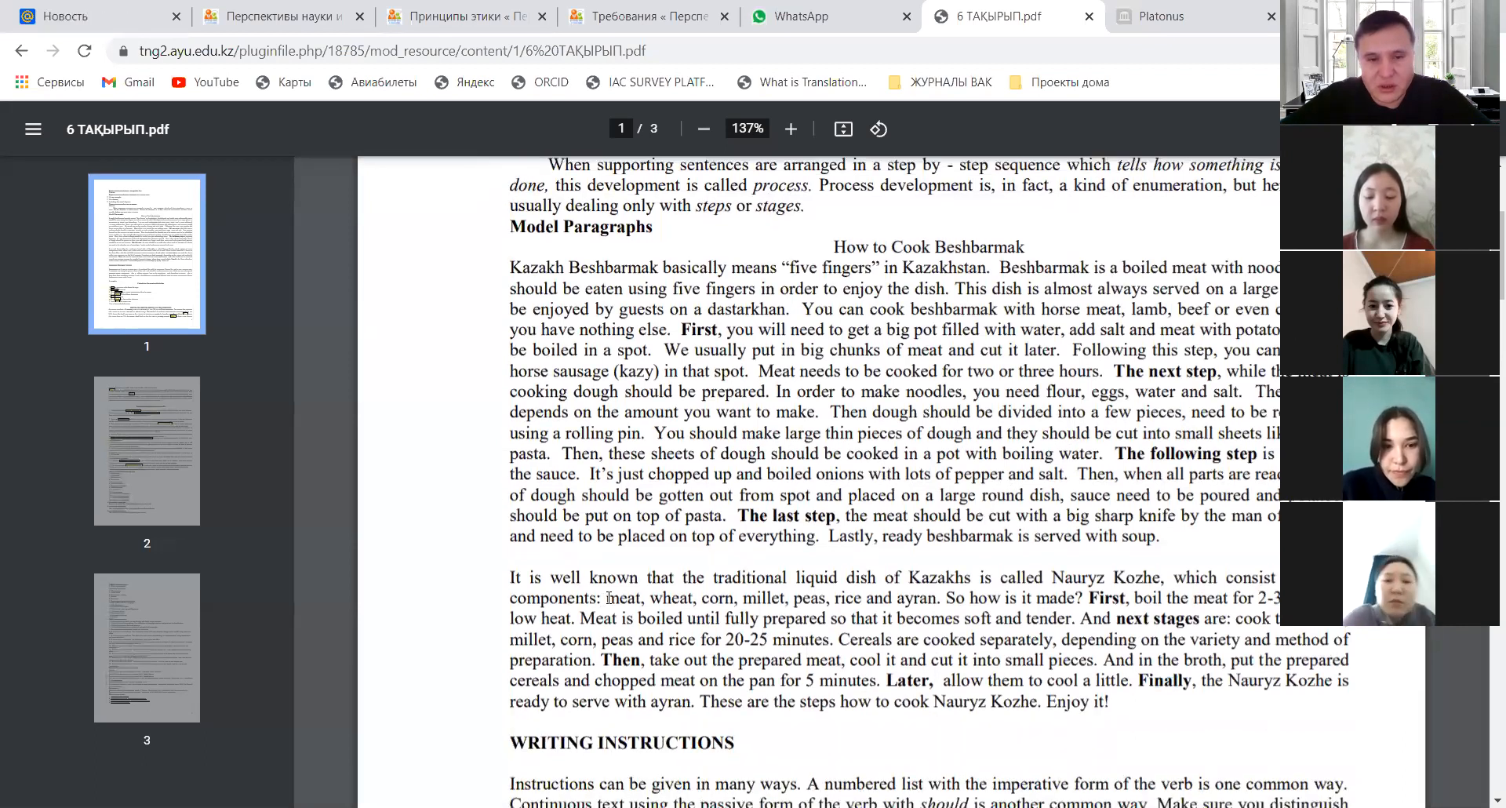
drag(606, 599, 819, 599)
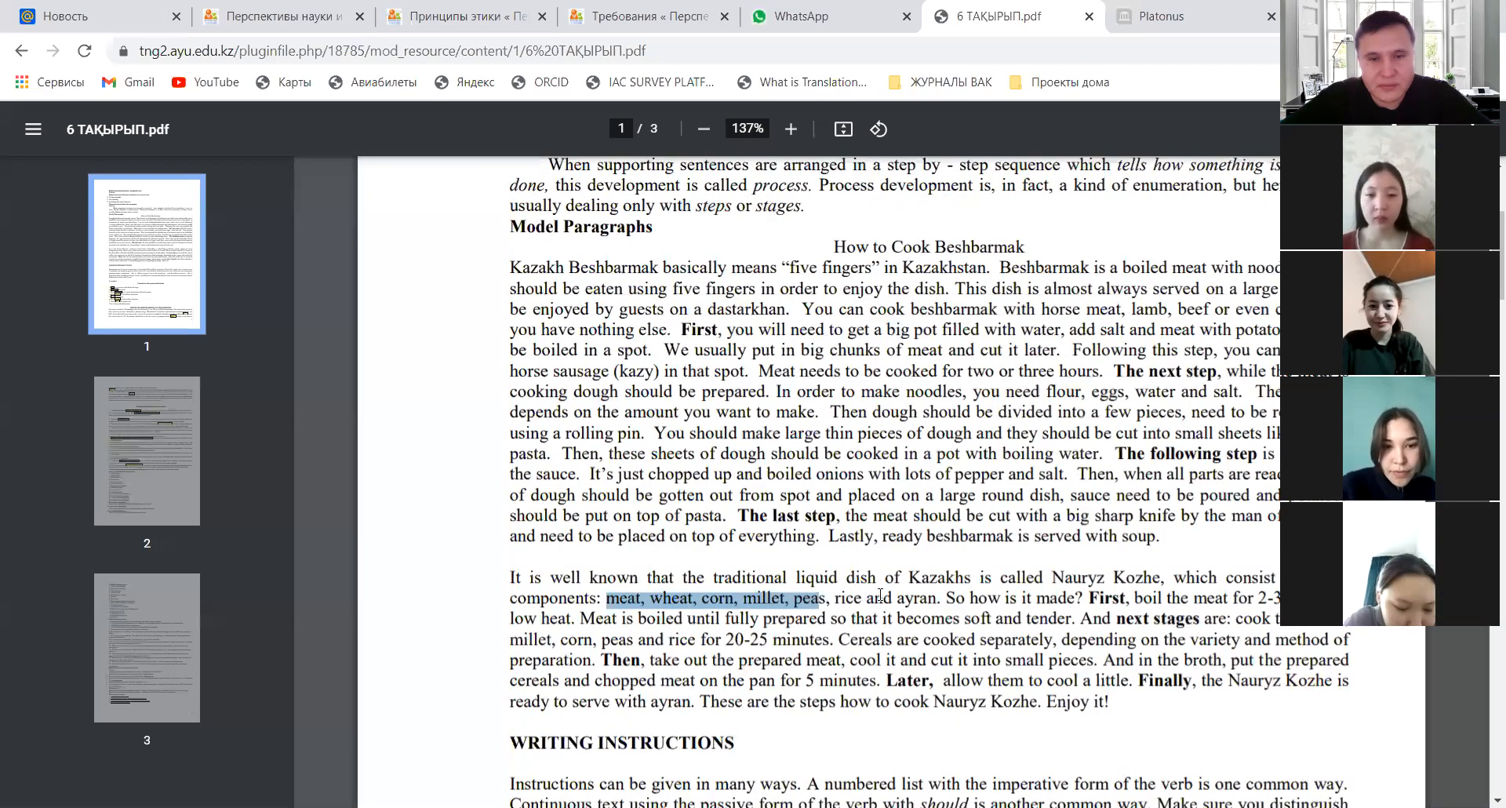
drag(821, 599, 936, 599)
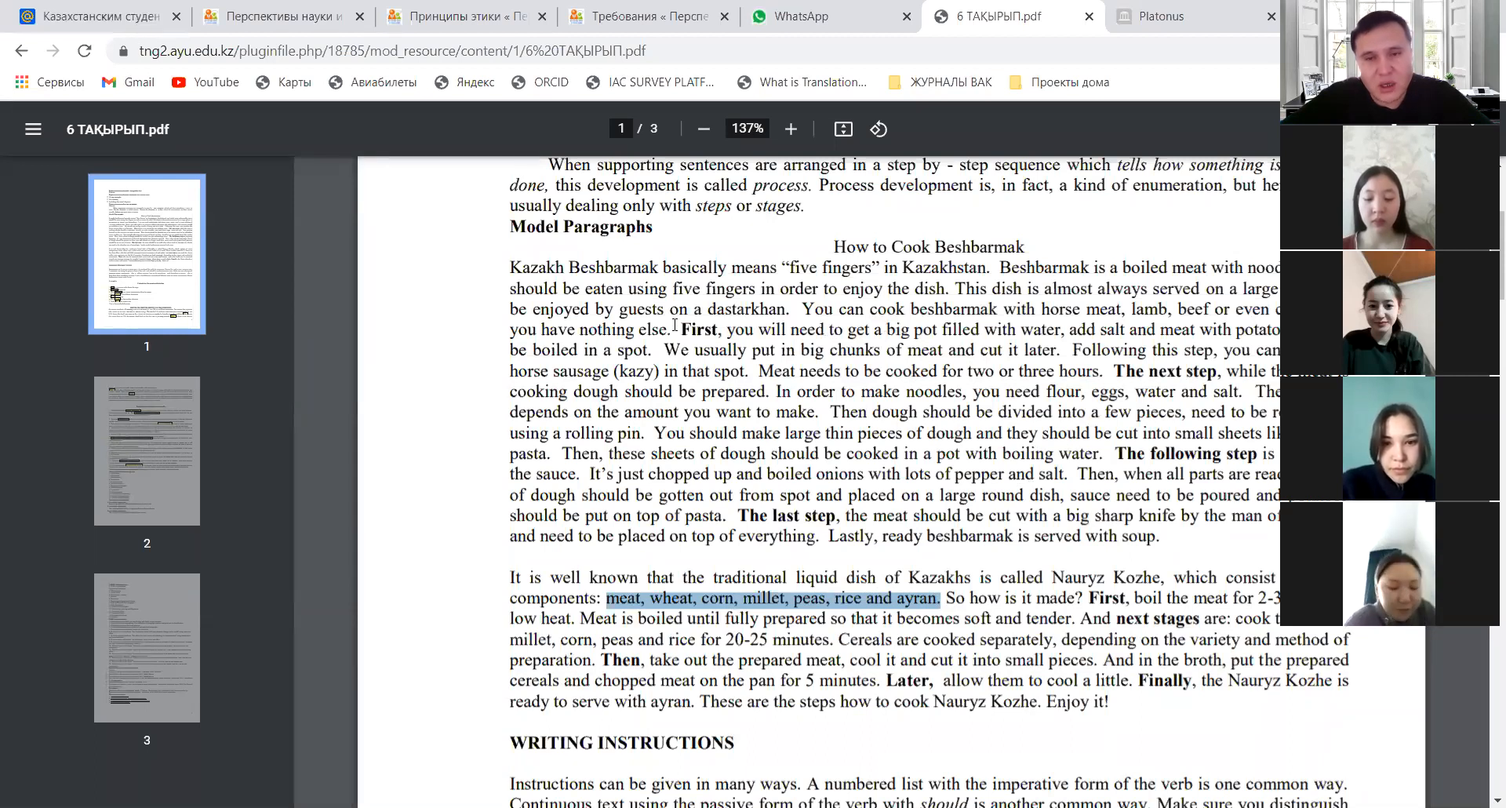
Step: Clear that selection and mark 'First, you will' opening the Beshbarmak steps
click(677, 329)
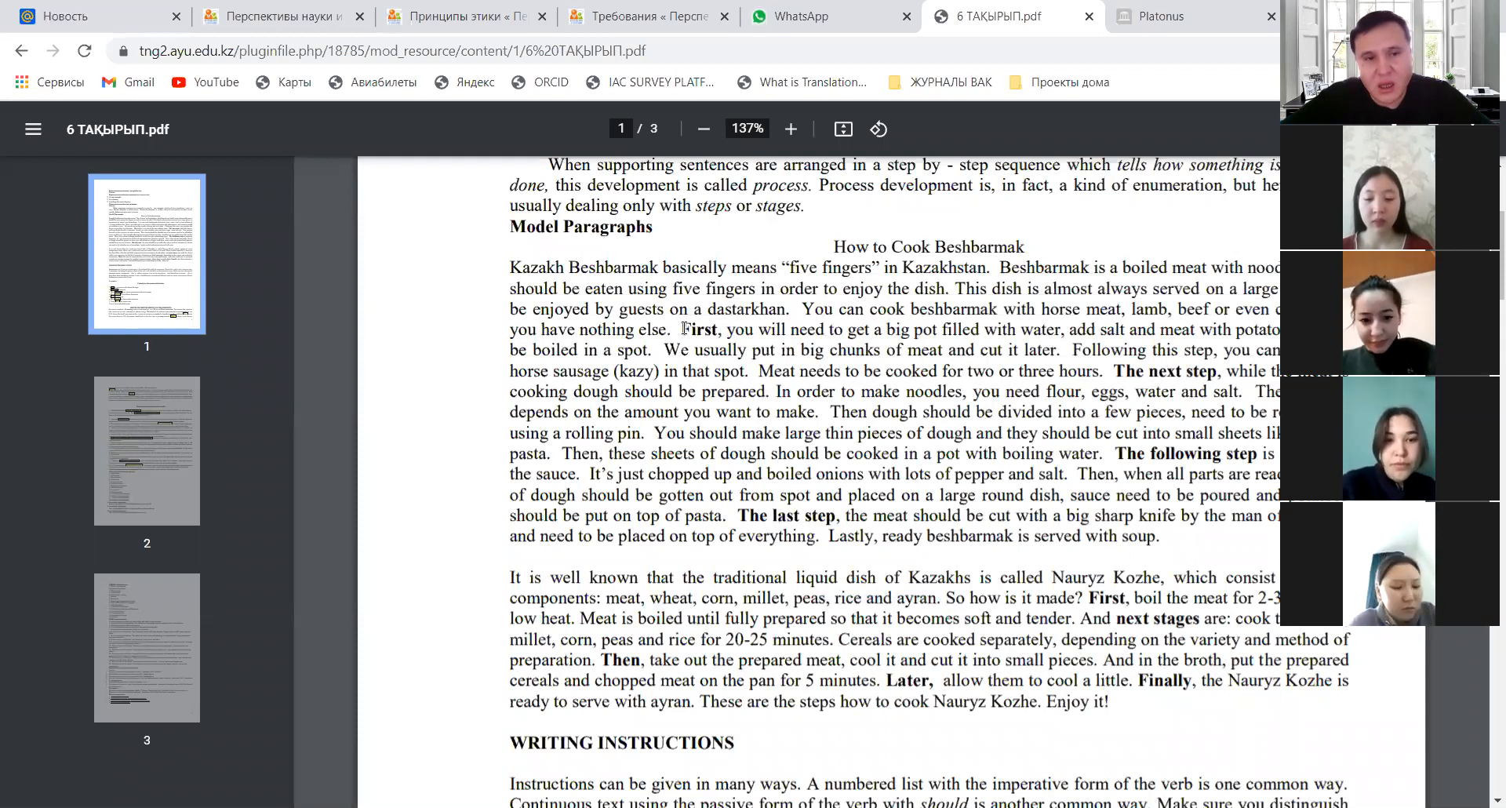
drag(682, 330, 774, 335)
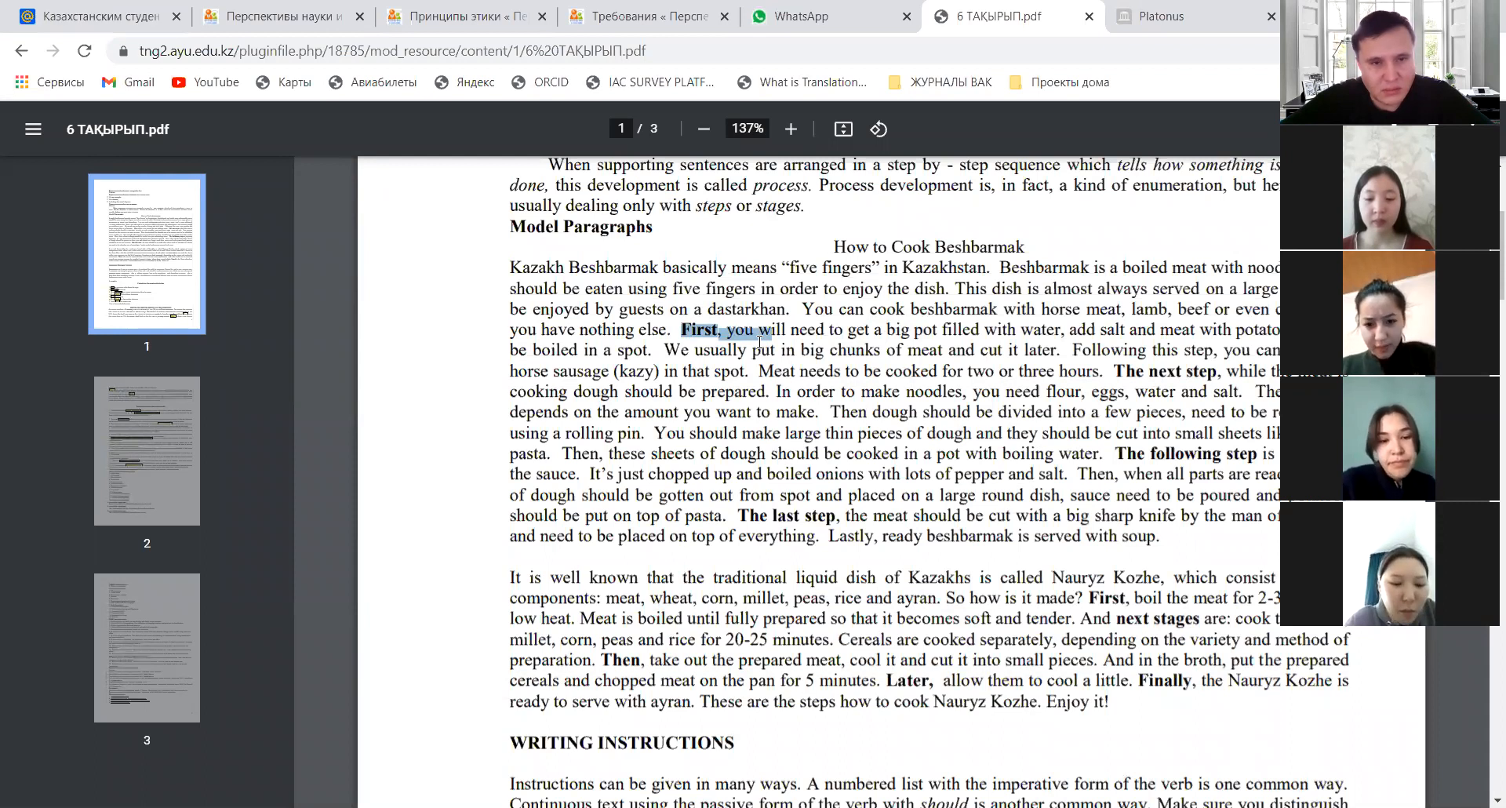
Step: Scroll down to Writing Instructions and the Examples heading
scroll(down, 3)
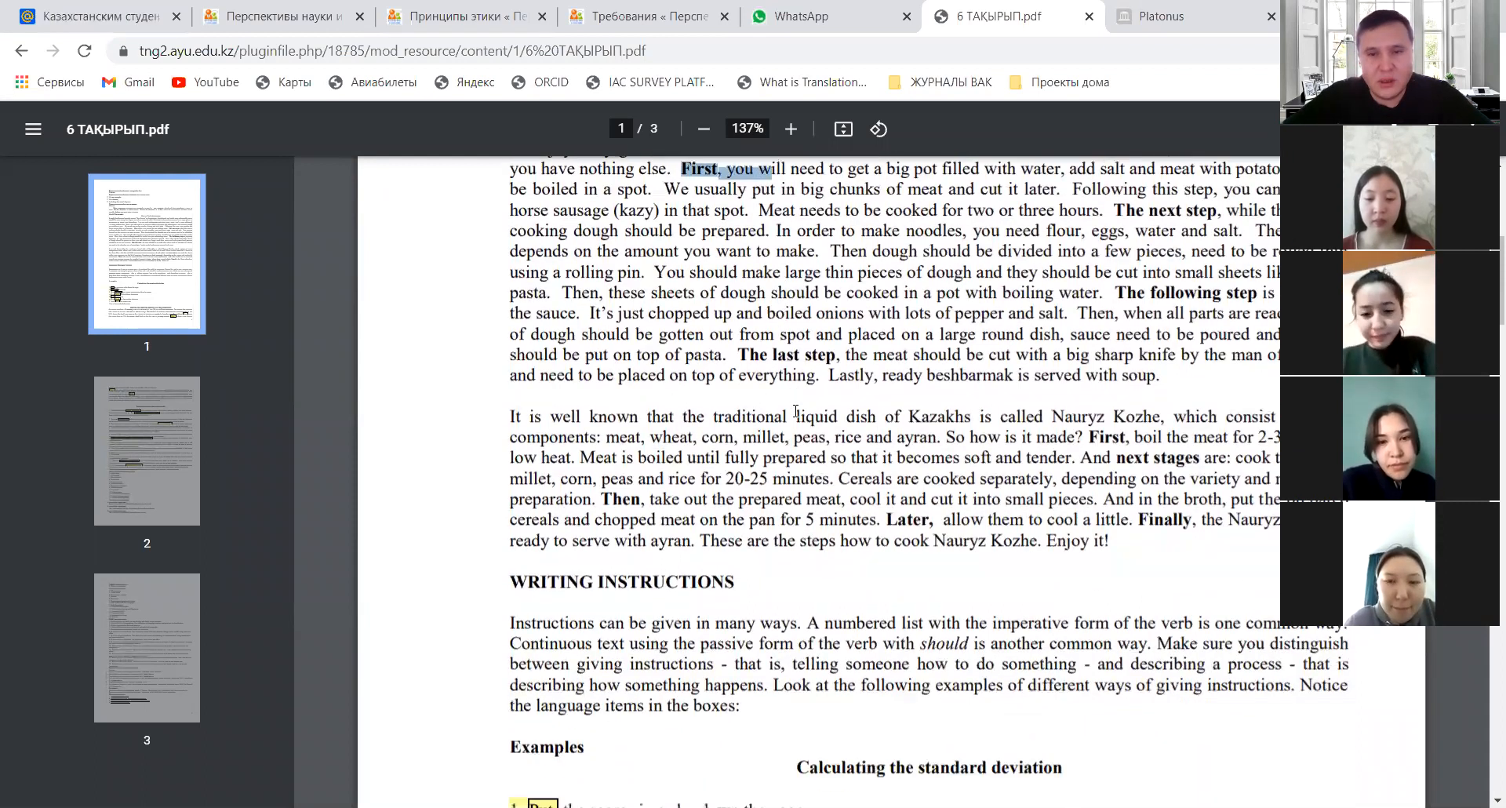
scroll(down, 3)
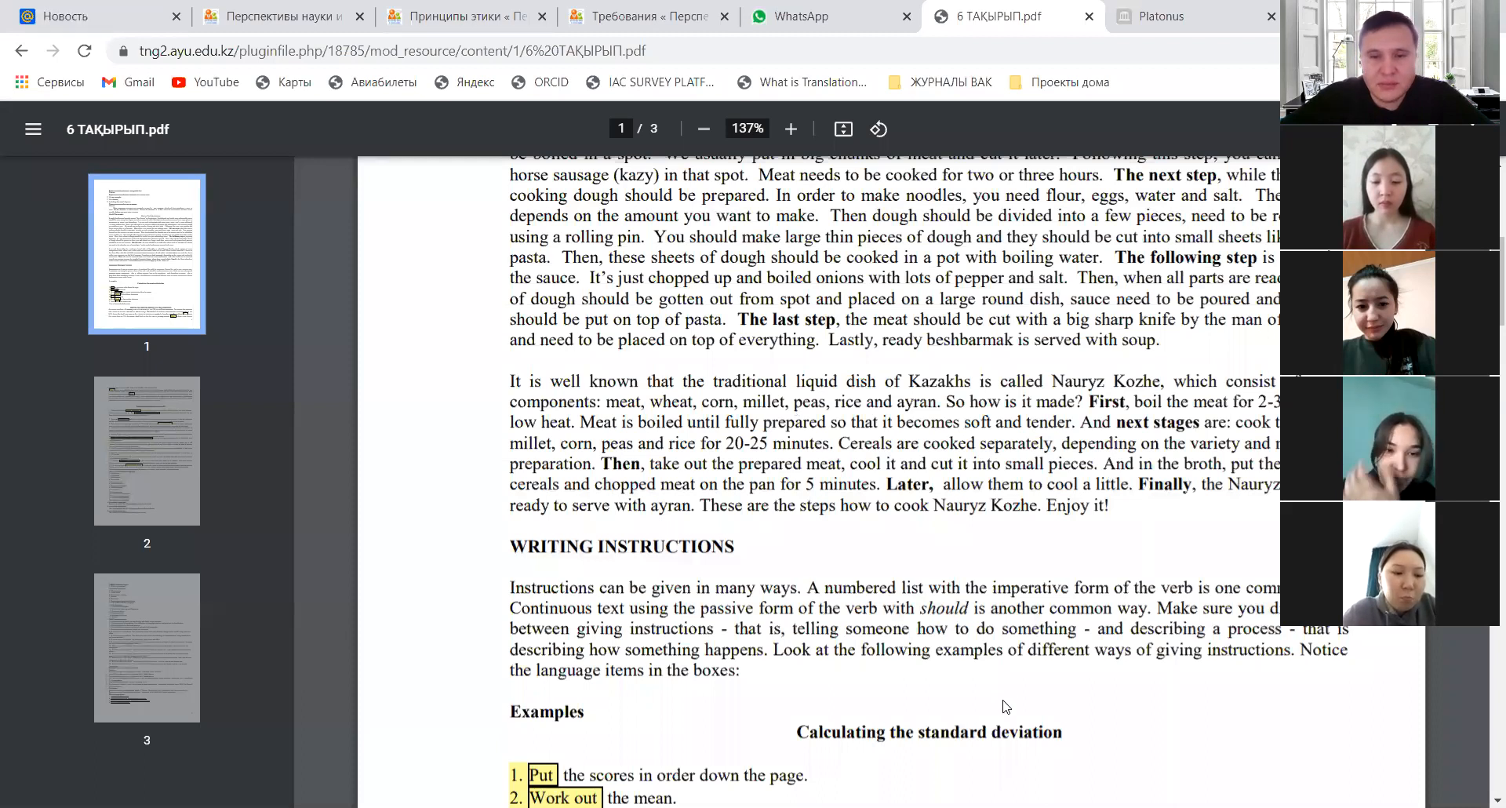
Step: Scroll to page 2's respiration and photograph-printing examples, then back to the top of page 1
scroll(down, 3)
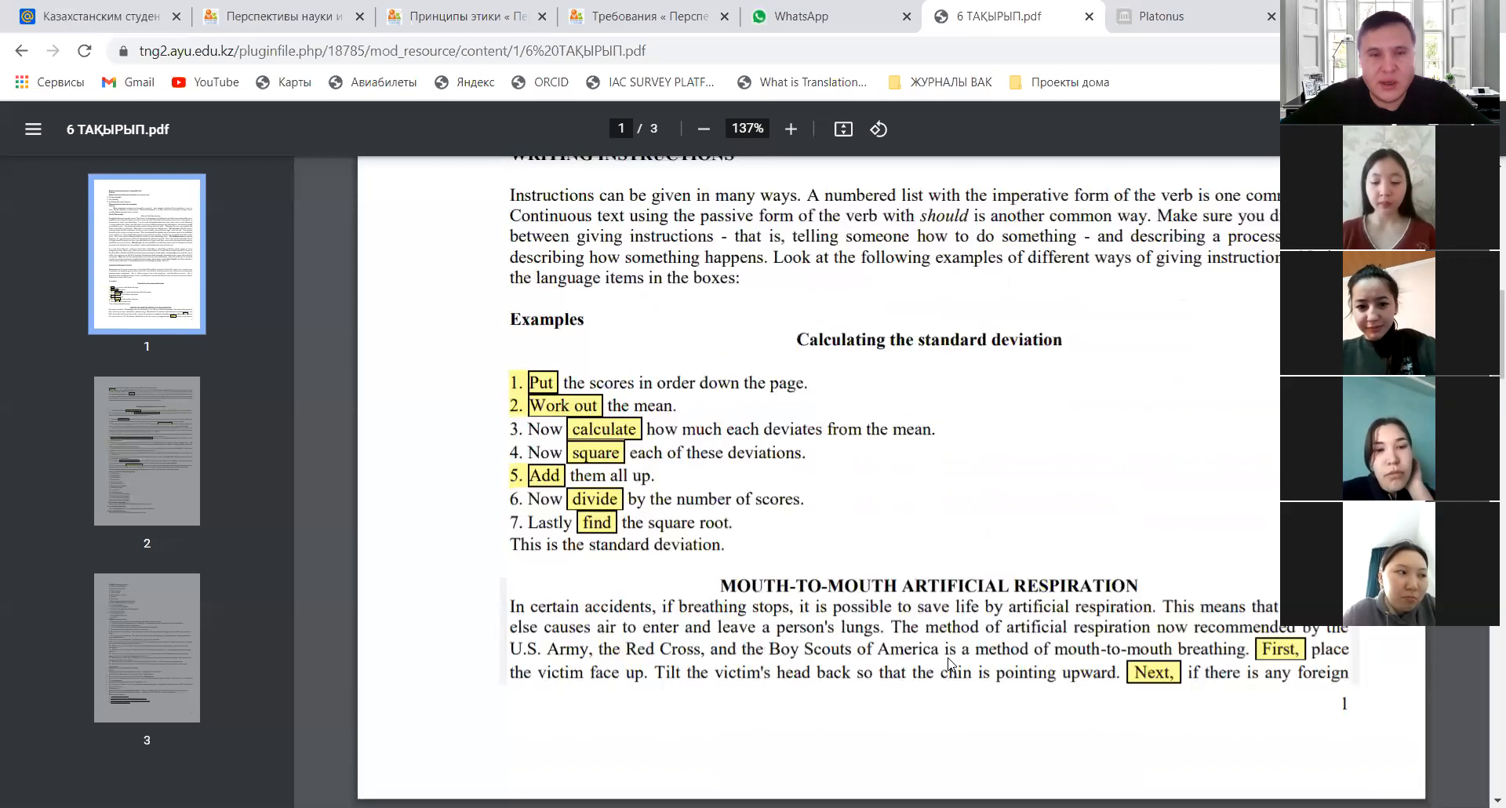
scroll(down, 3)
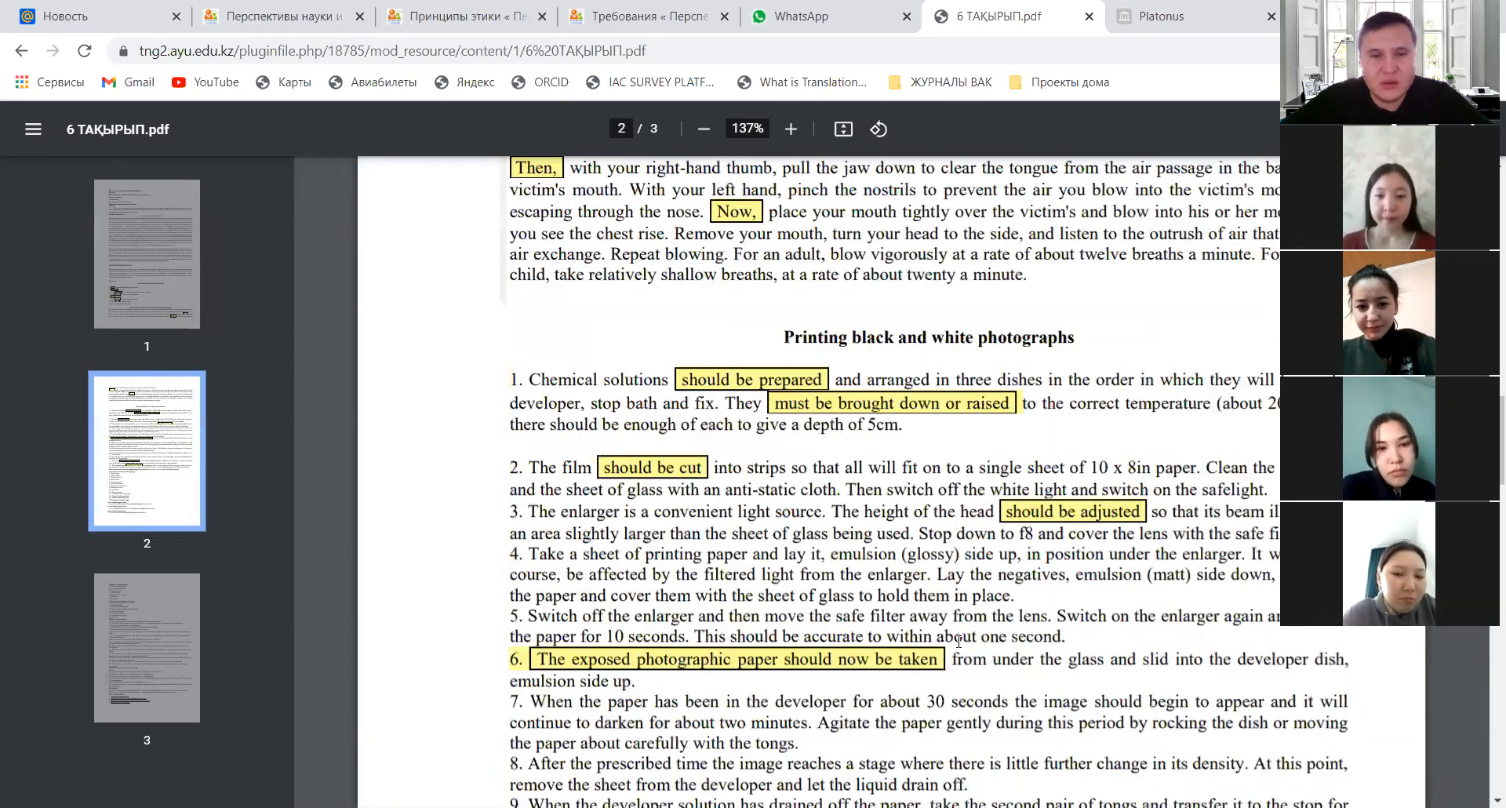
scroll(down, 3)
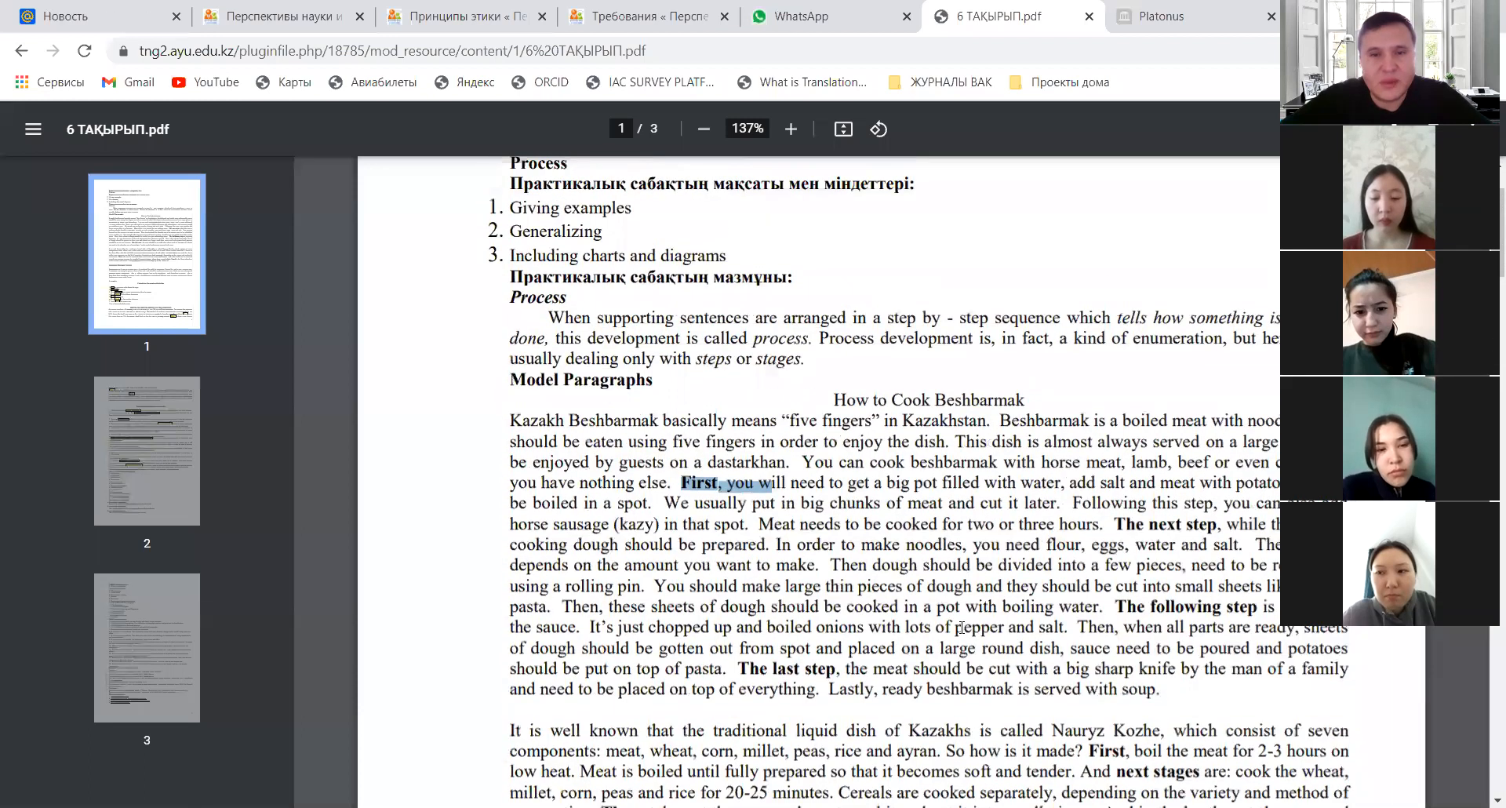
Step: Scroll through page 2's photograph-printing example and back to the standard deviation steps
scroll(down, 3)
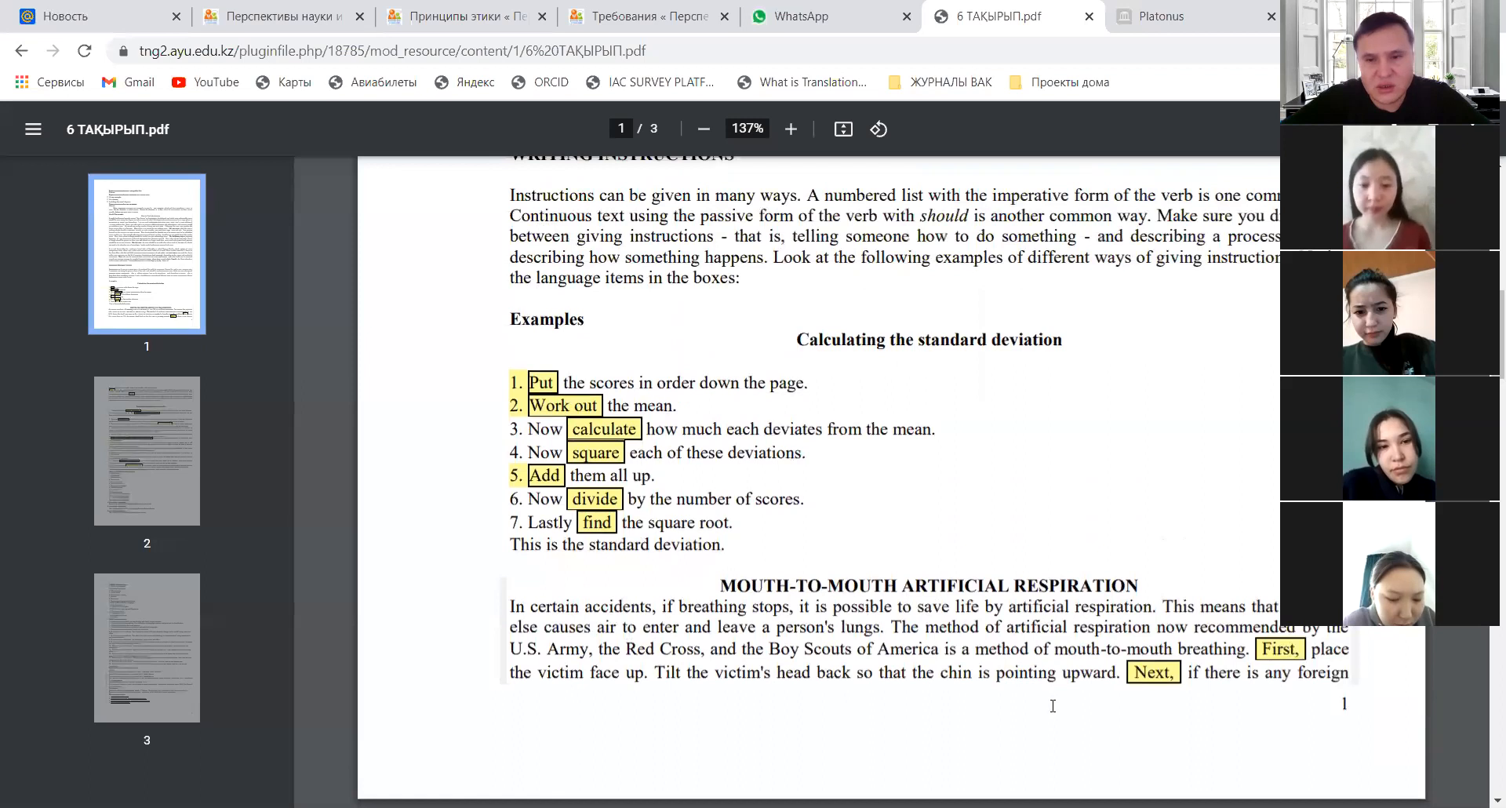
scroll(down, 3)
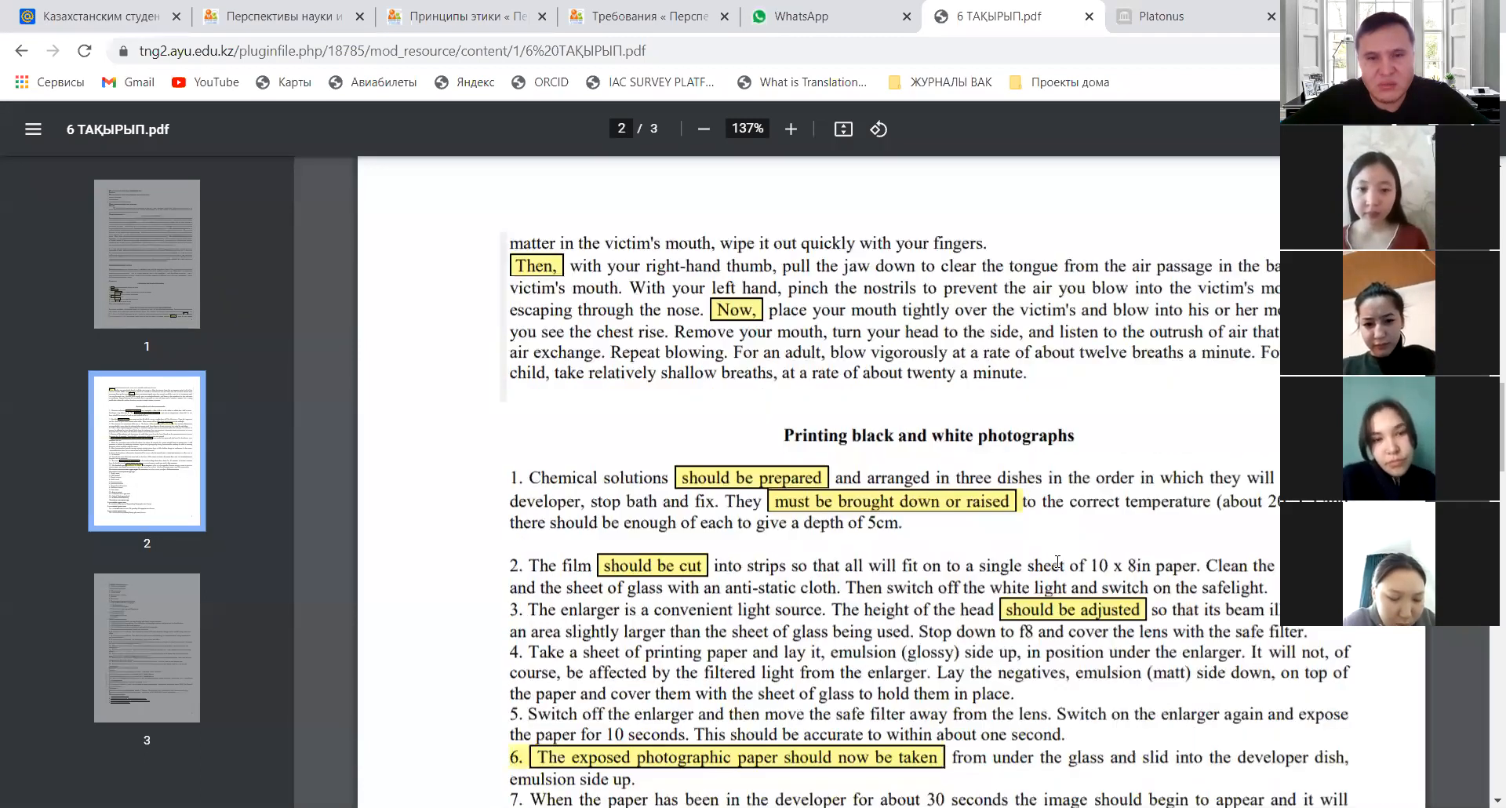
scroll(down, 3)
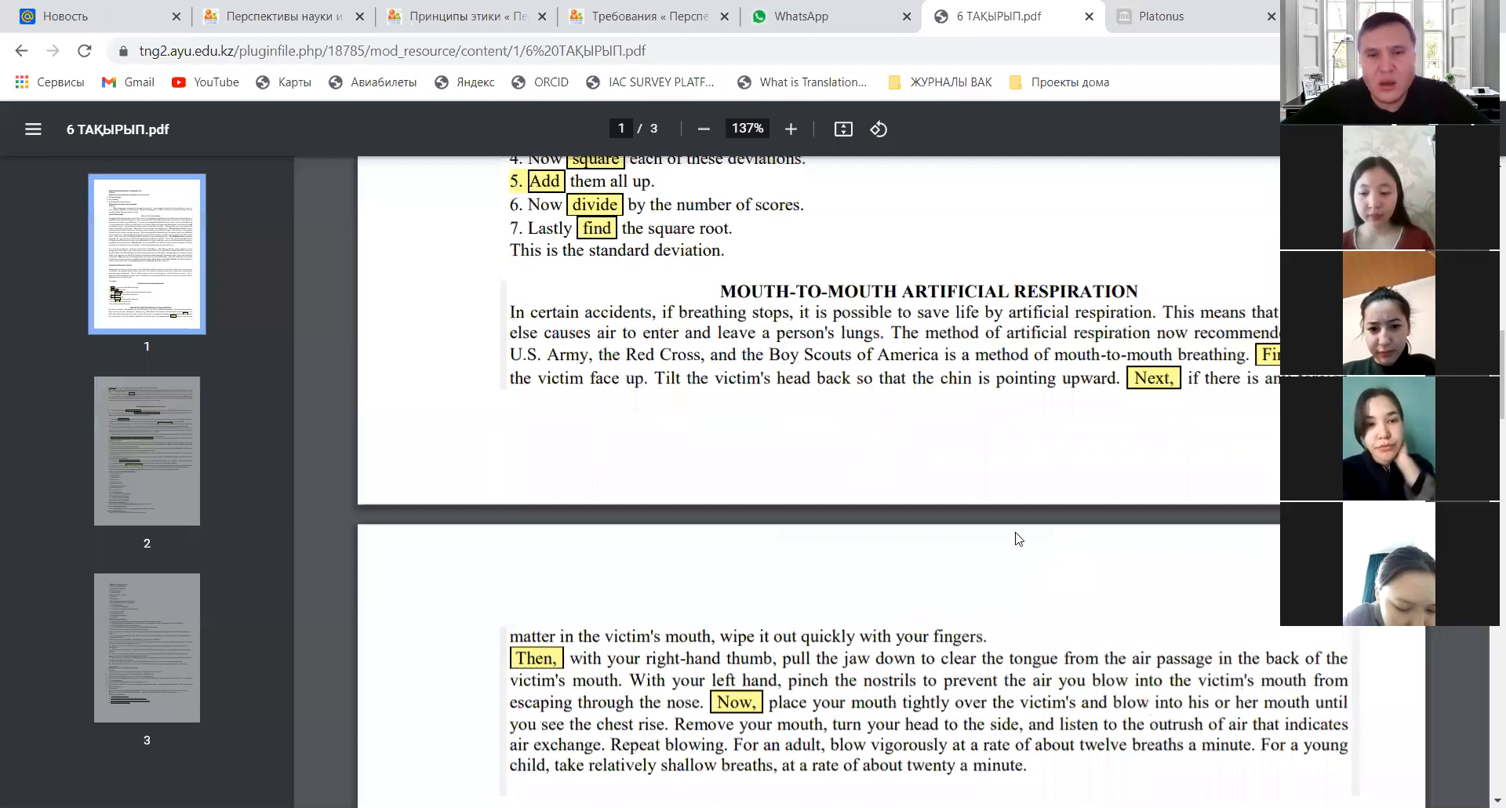
scroll(down, 3)
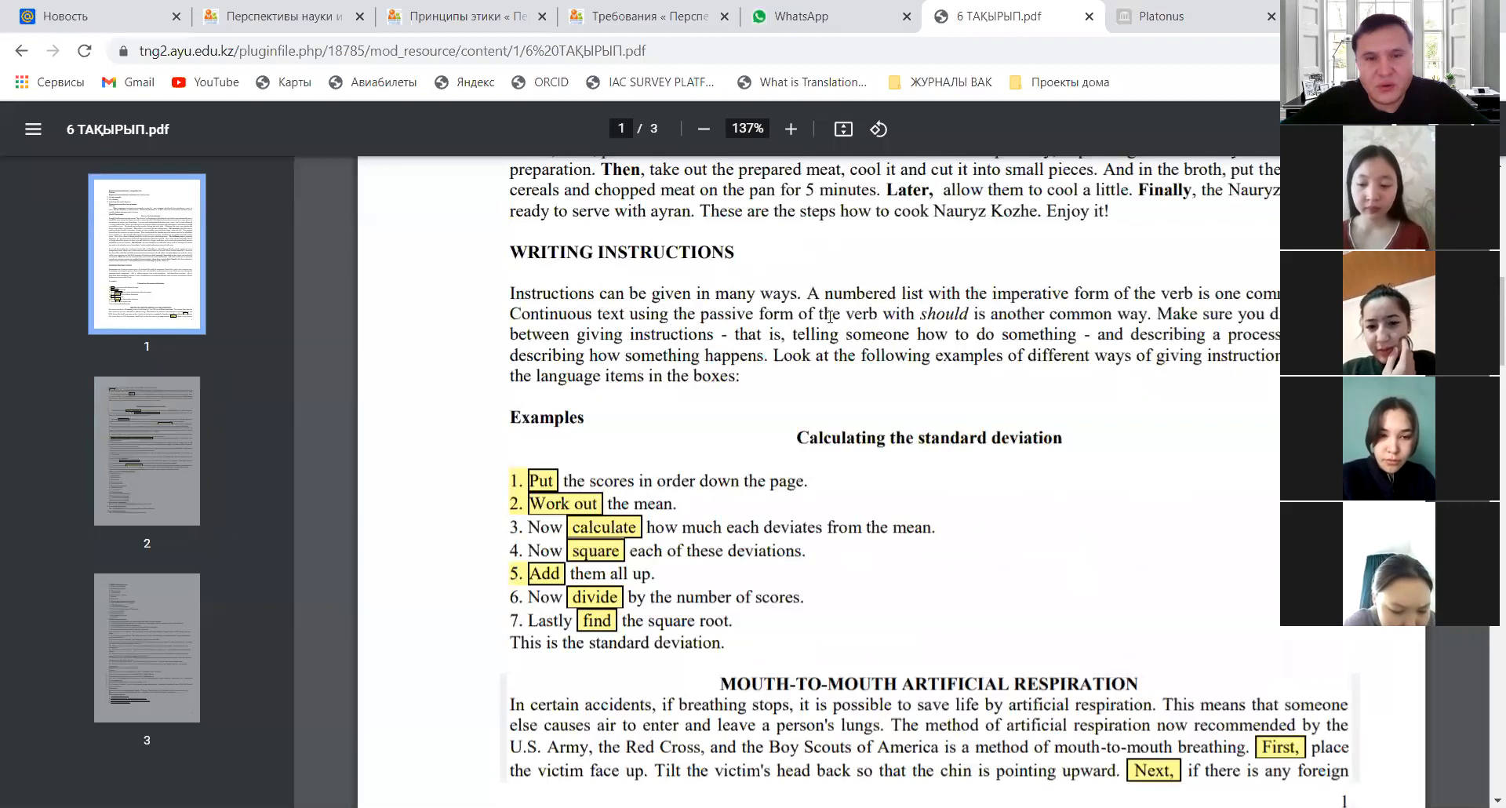
double_click(943, 314)
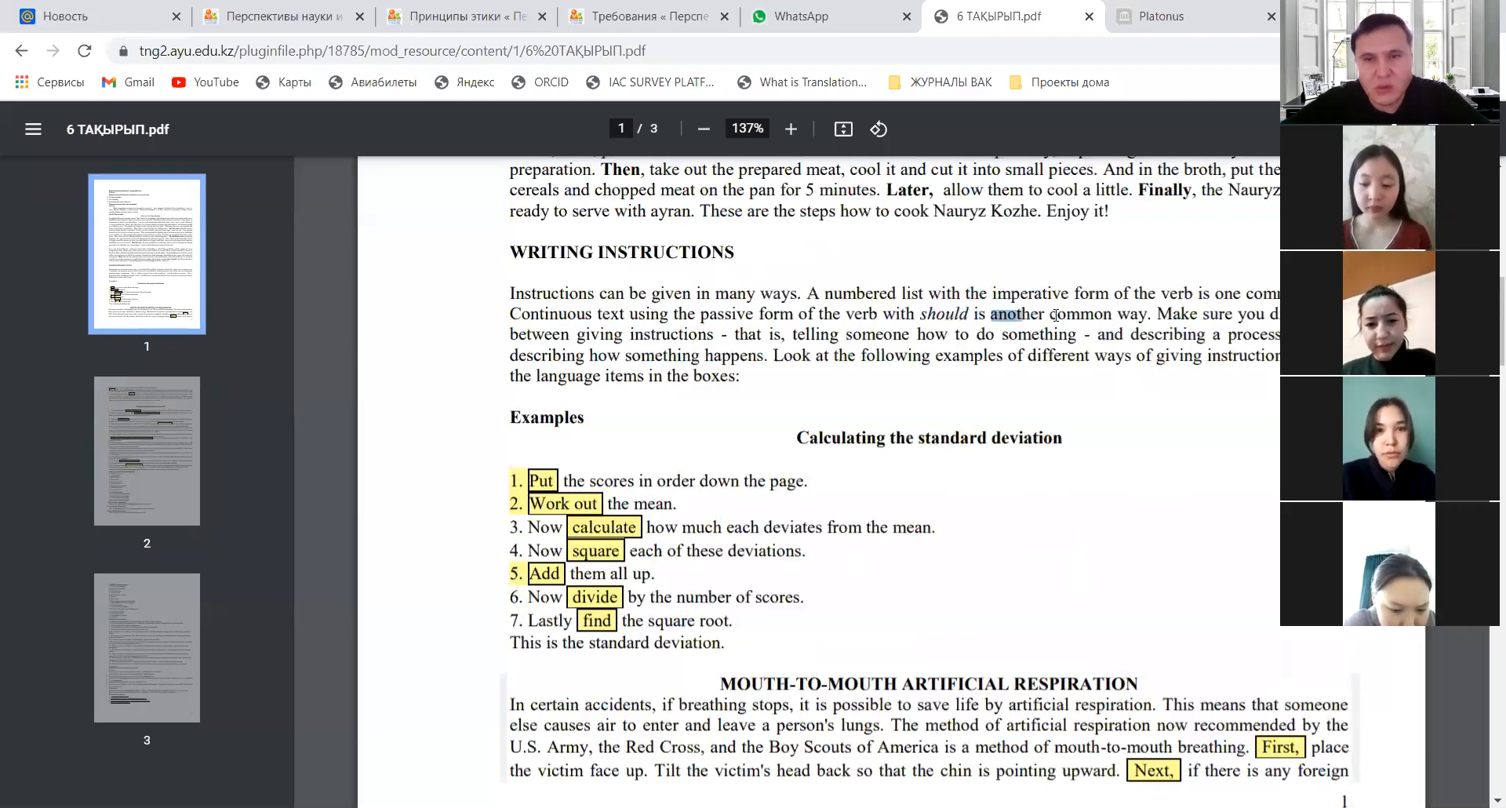
drag(986, 314, 1139, 314)
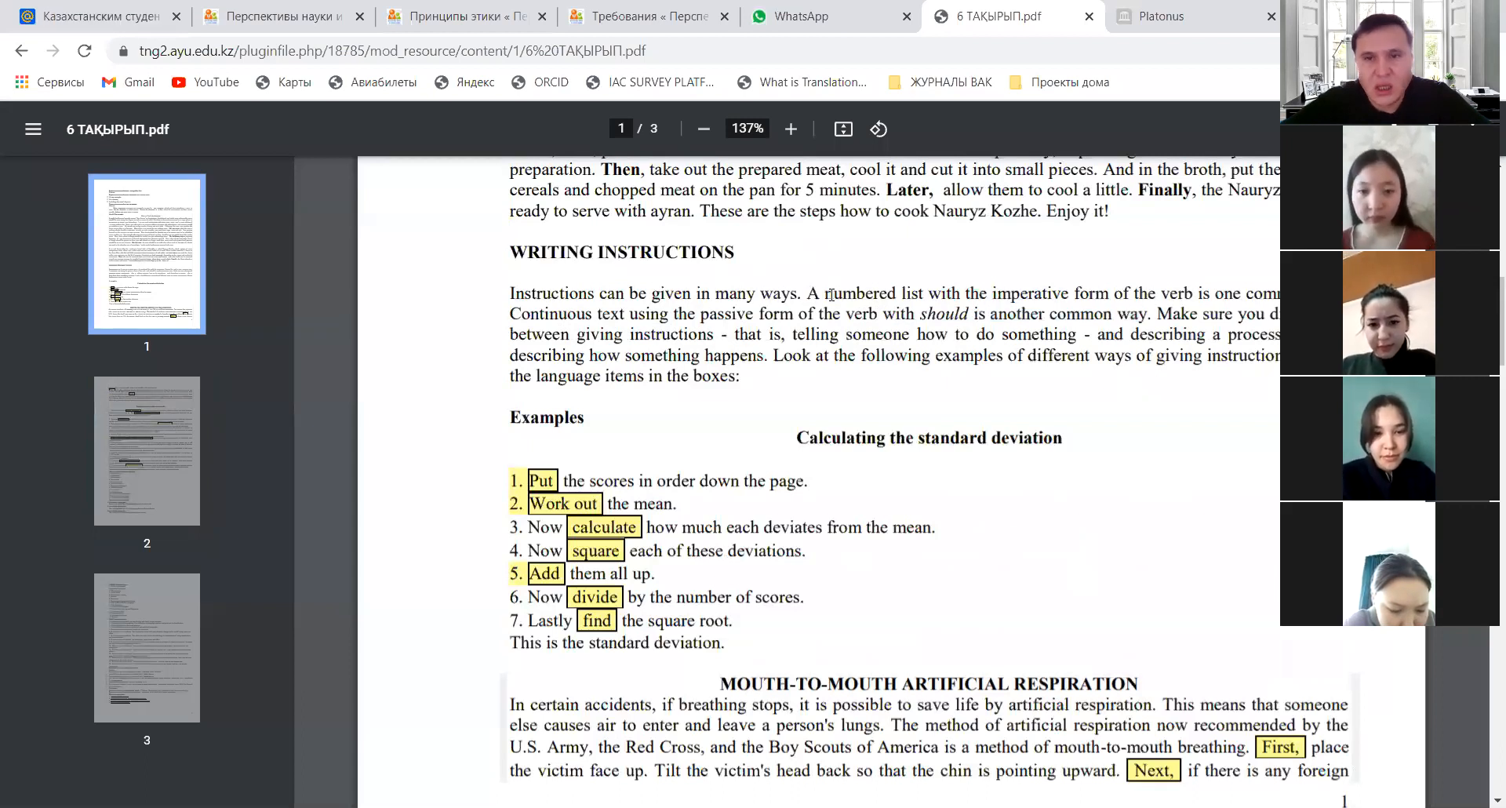
drag(808, 293, 1126, 293)
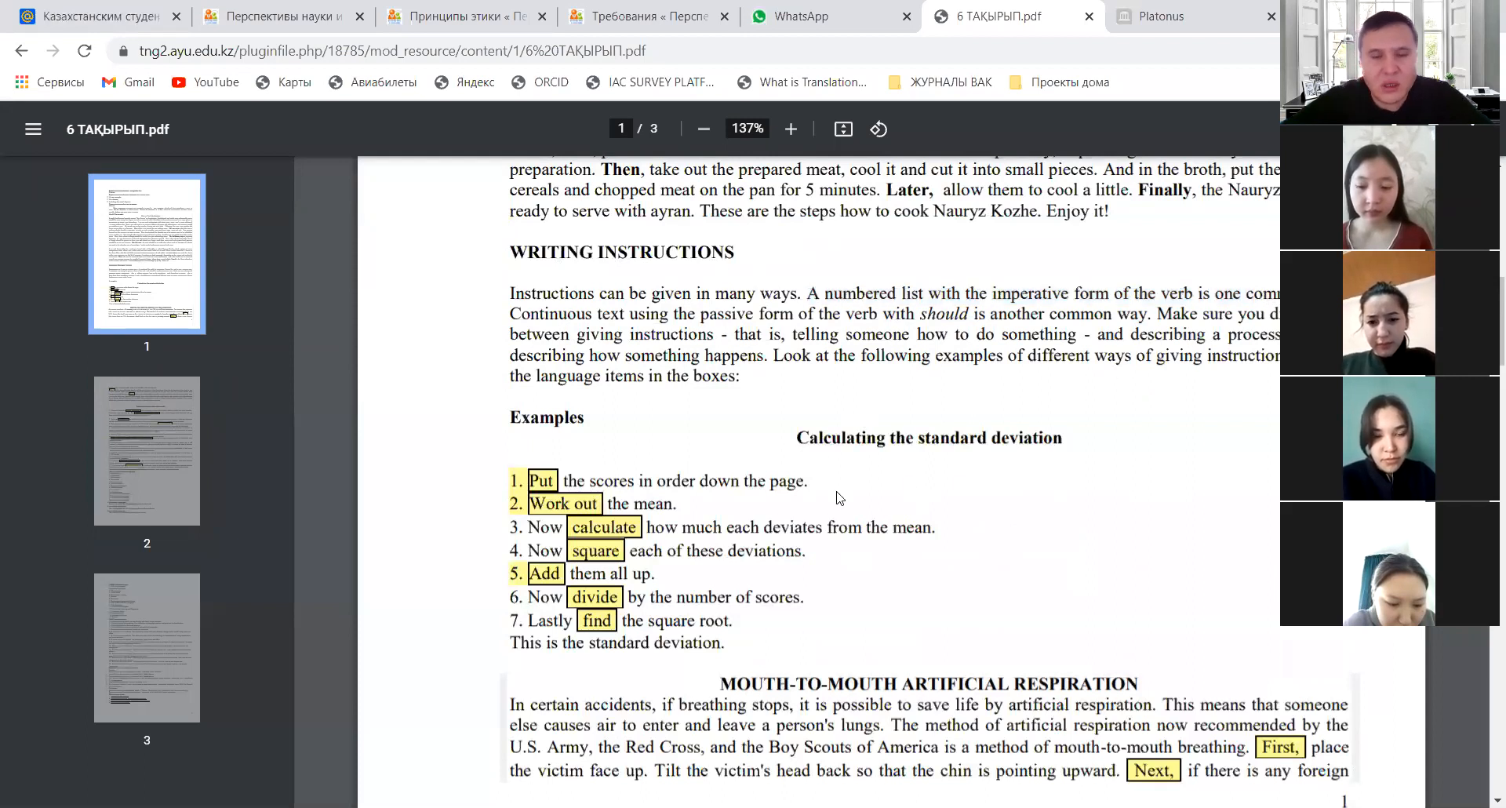
scroll(down, 3)
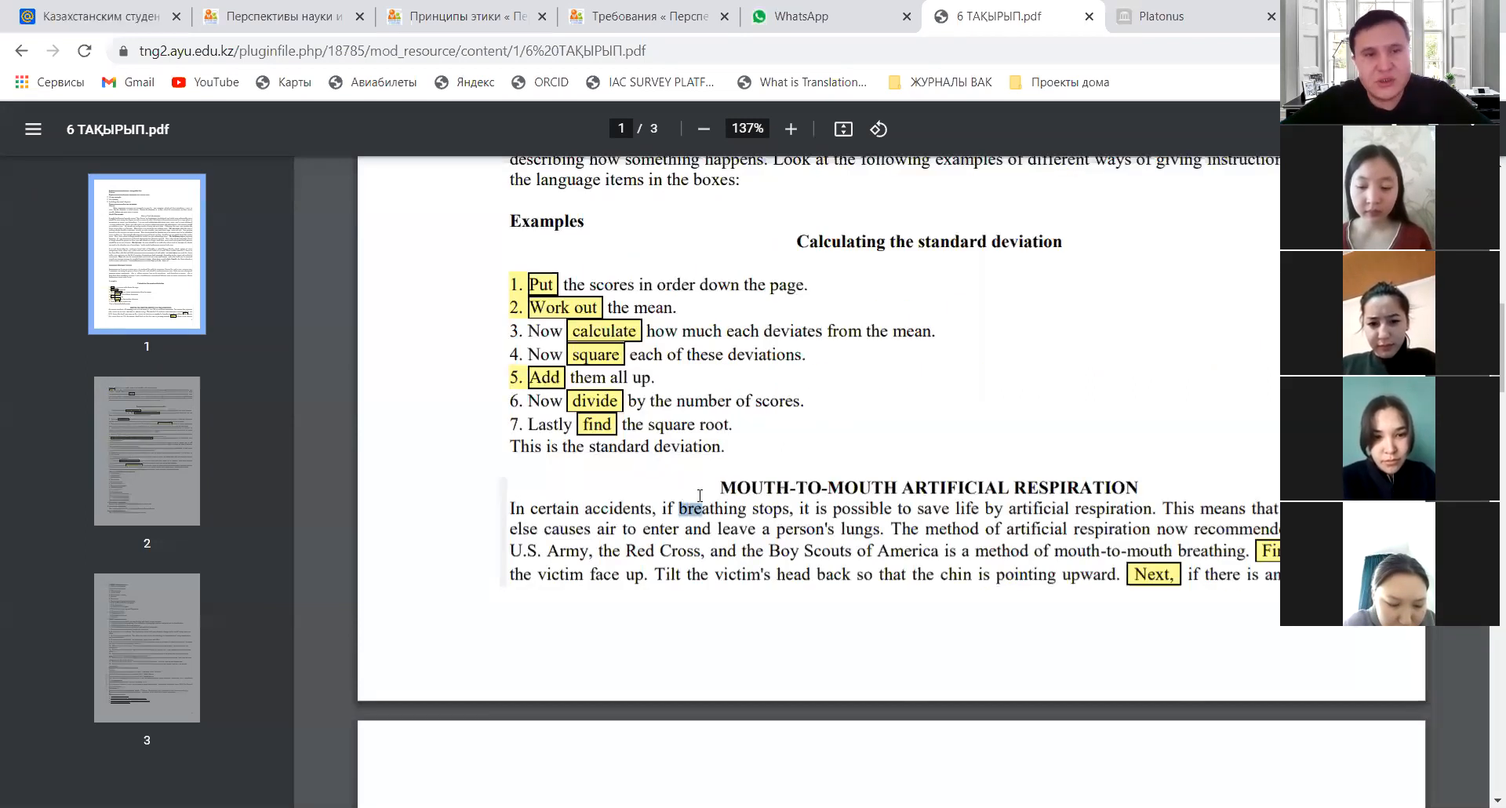
drag(679, 508, 789, 509)
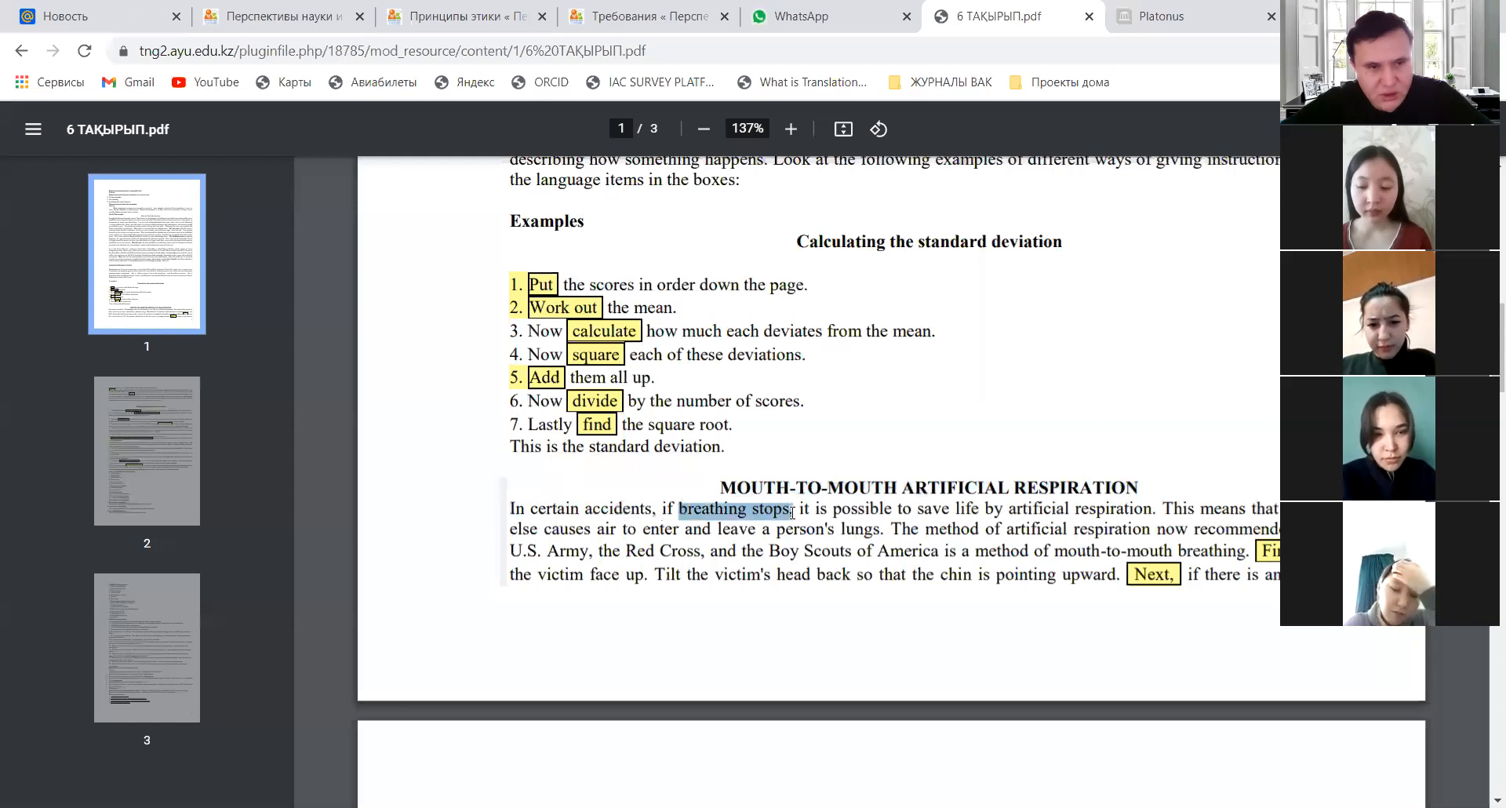
scroll(down, 3)
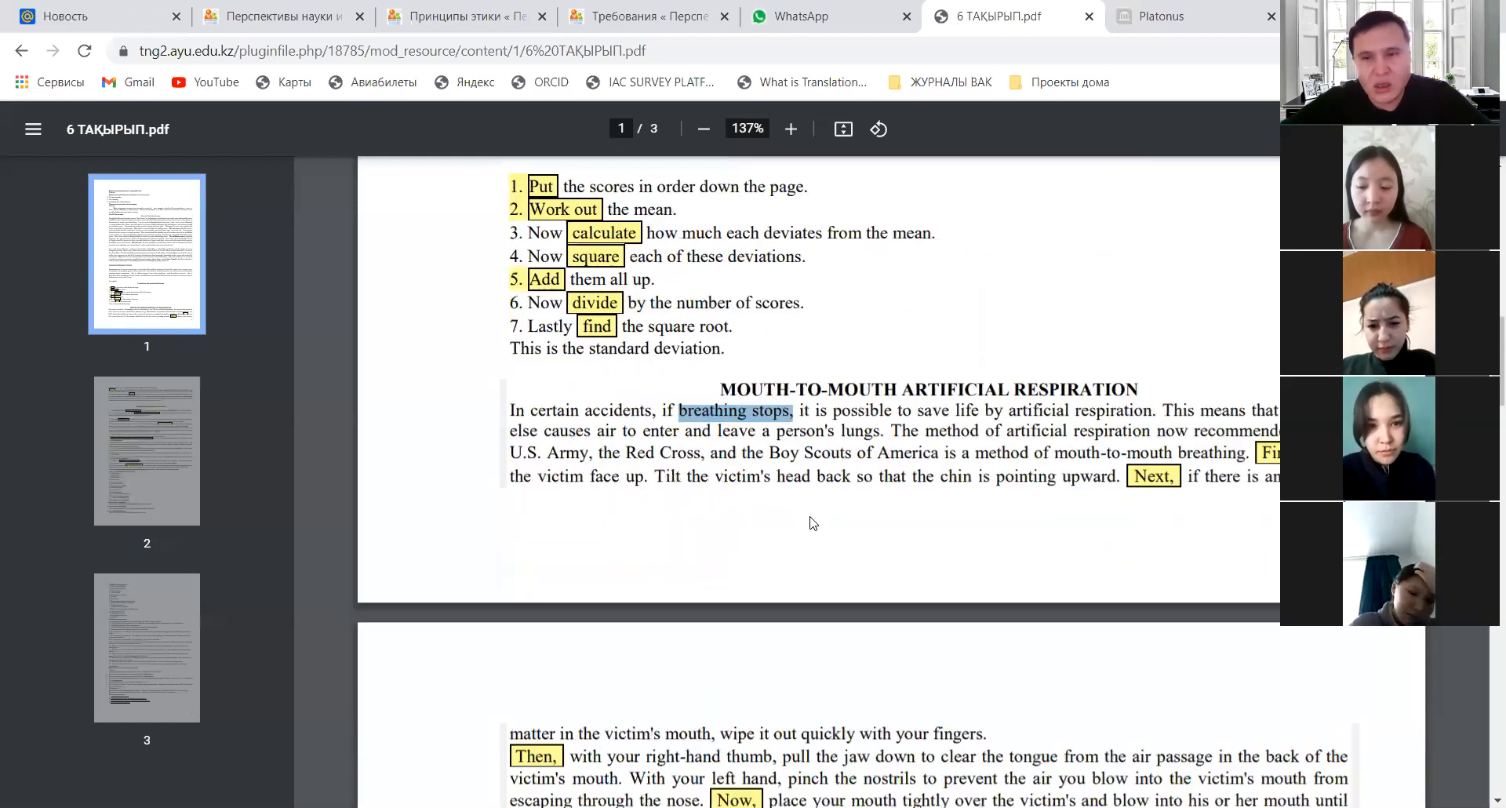
scroll(down, 3)
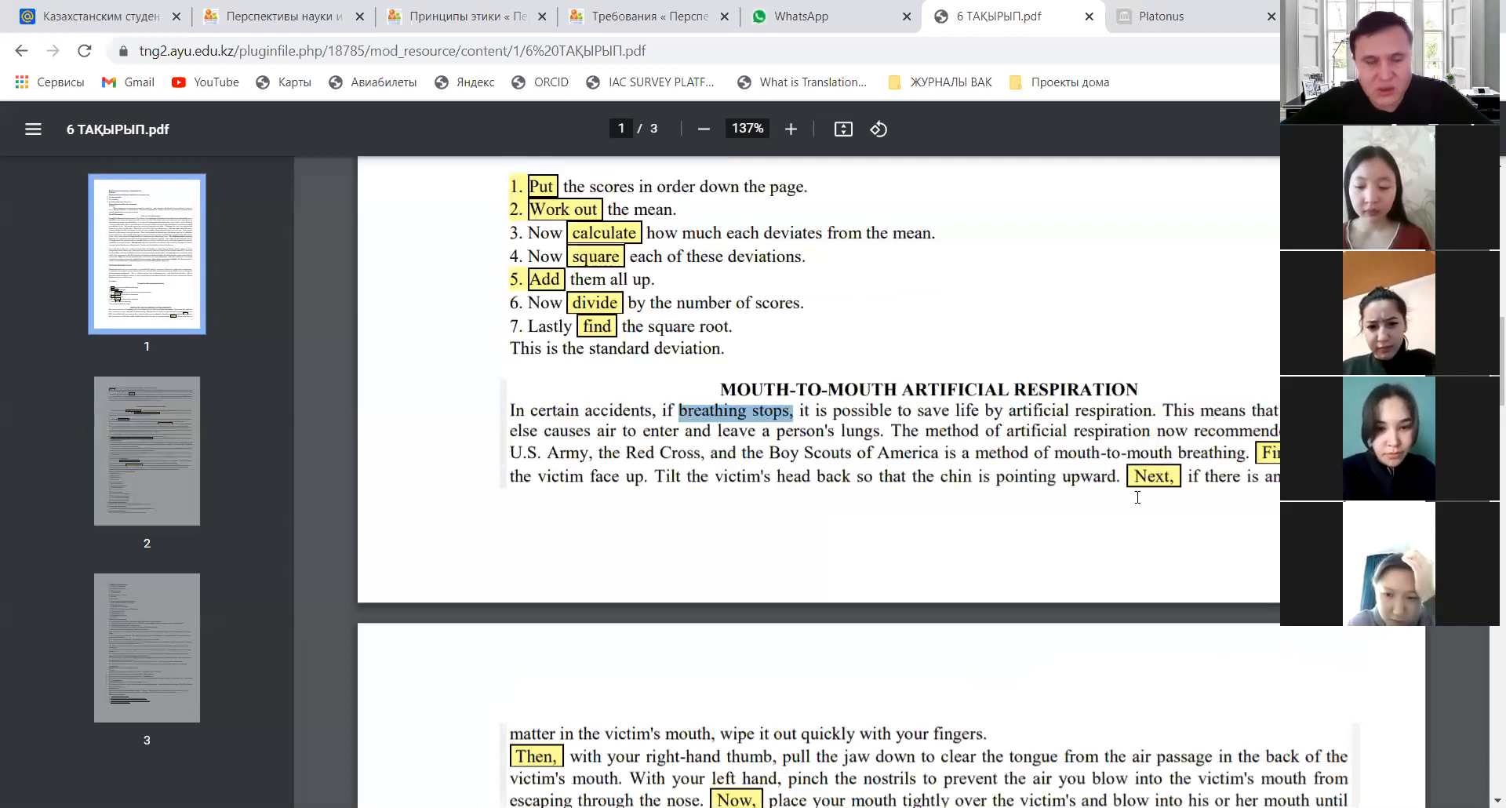
scroll(up, 3)
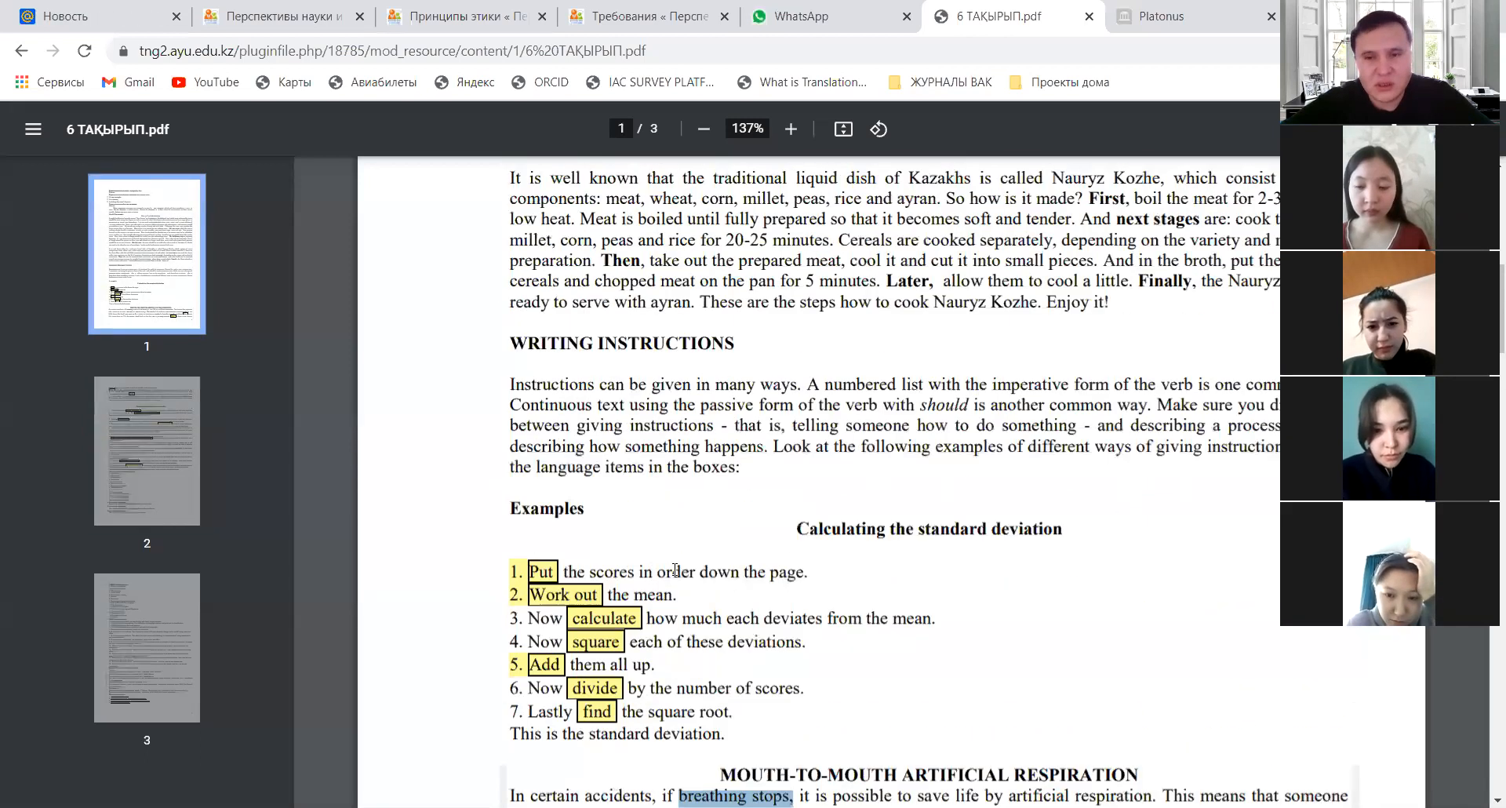
scroll(down, 3)
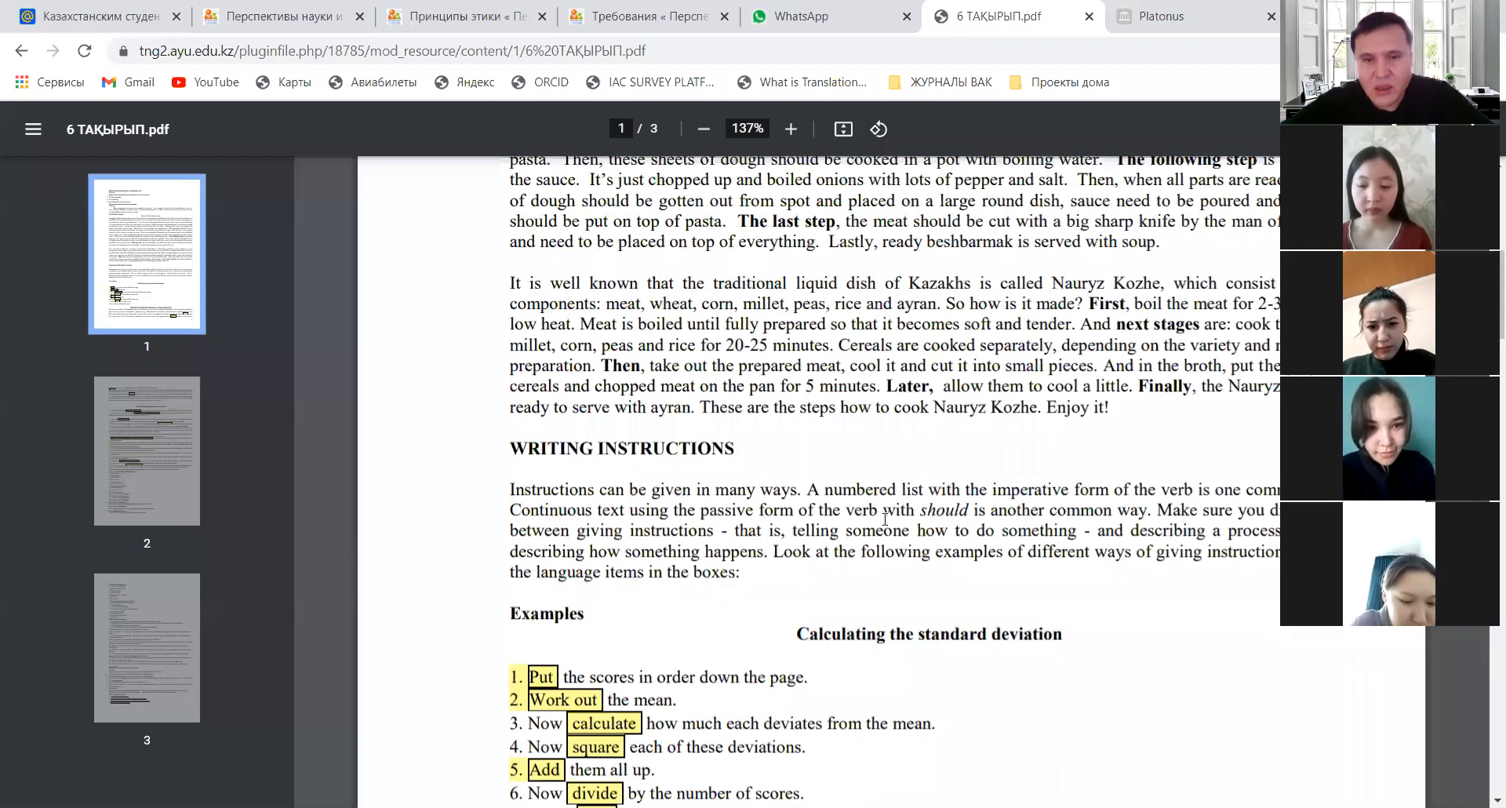
scroll(down, 3)
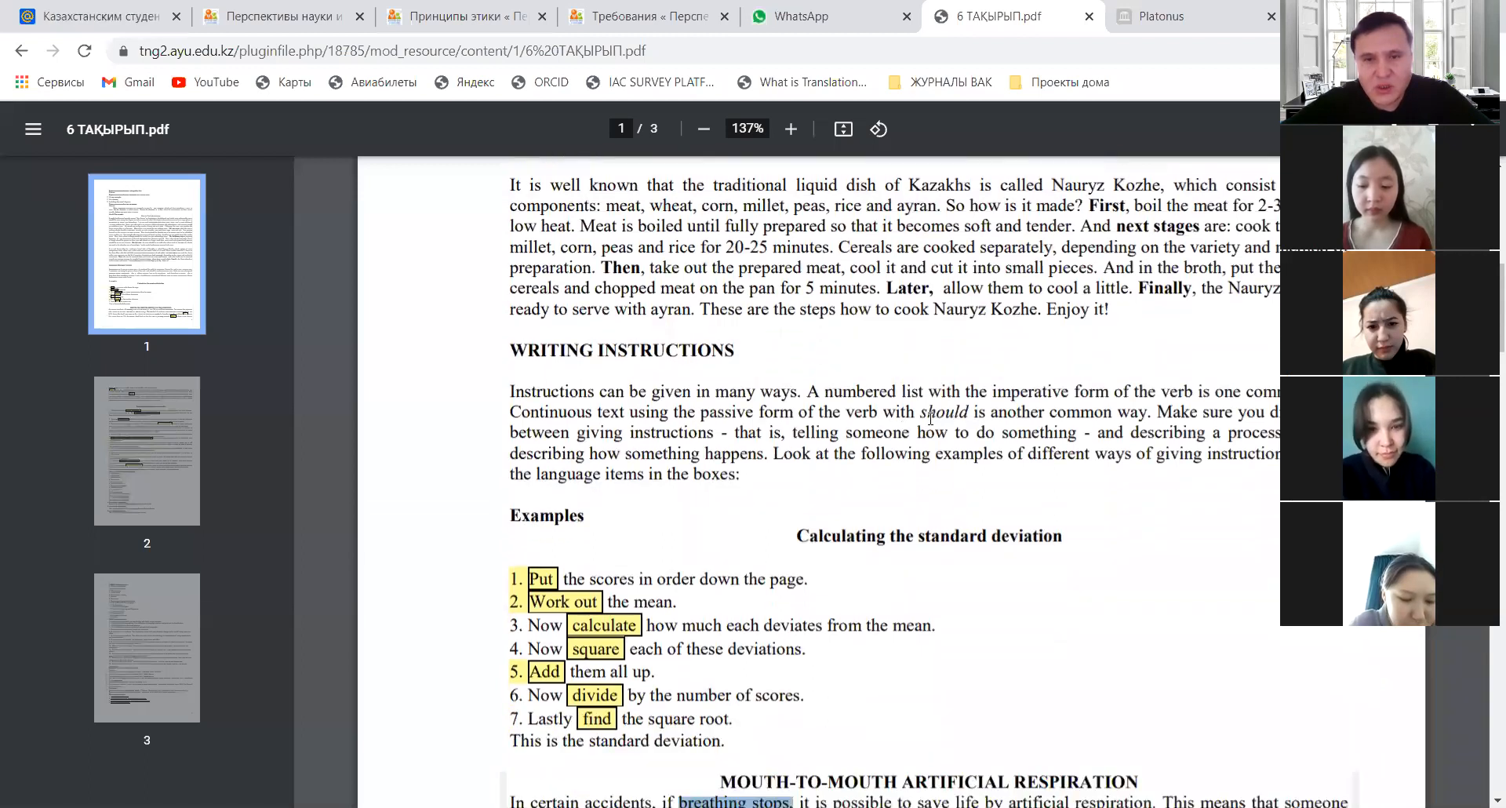
scroll(down, 3)
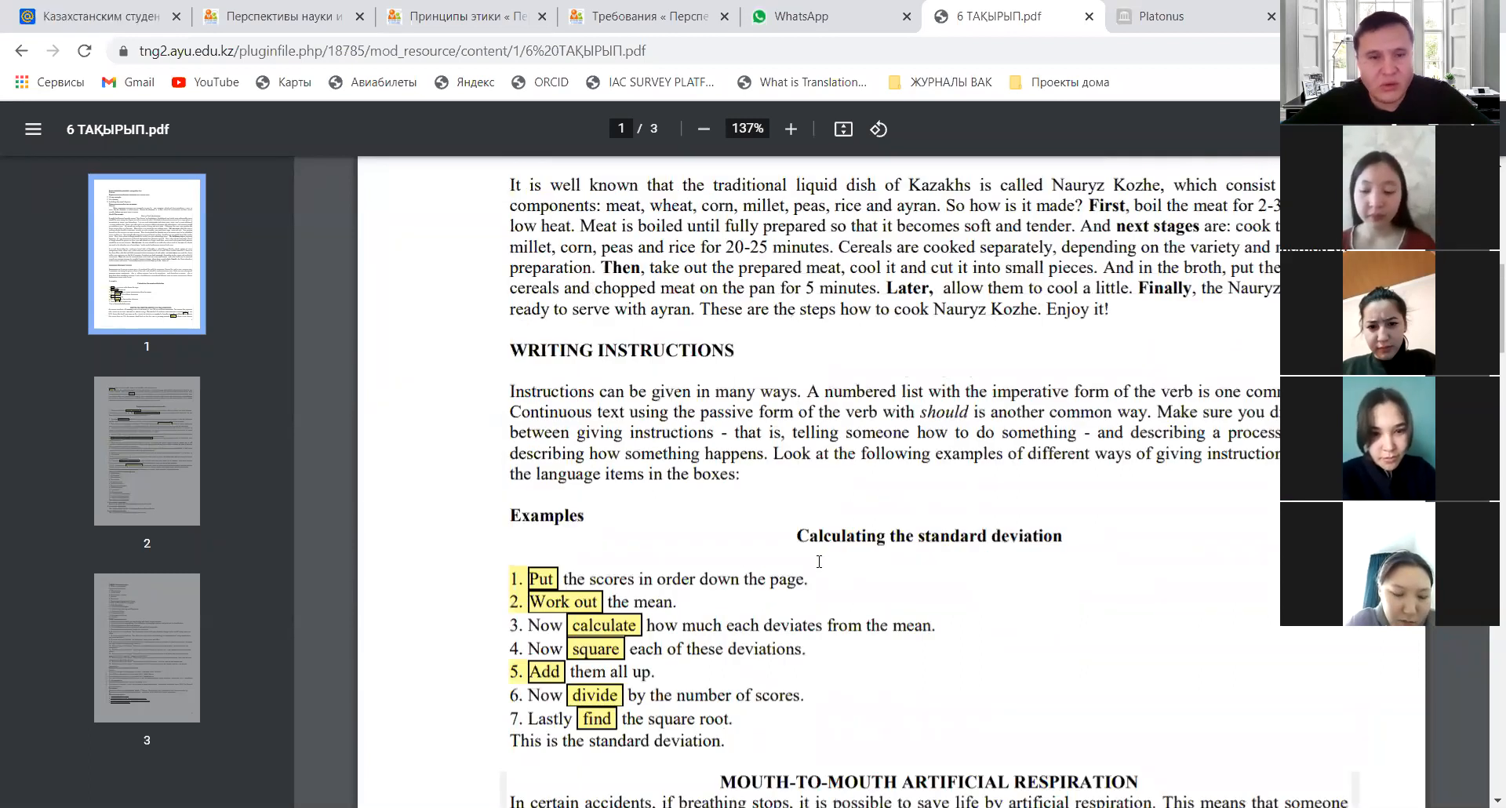
Step: Scroll to page 2 with the respiration passage and 'Printing black and white photographs' heading
scroll(down, 3)
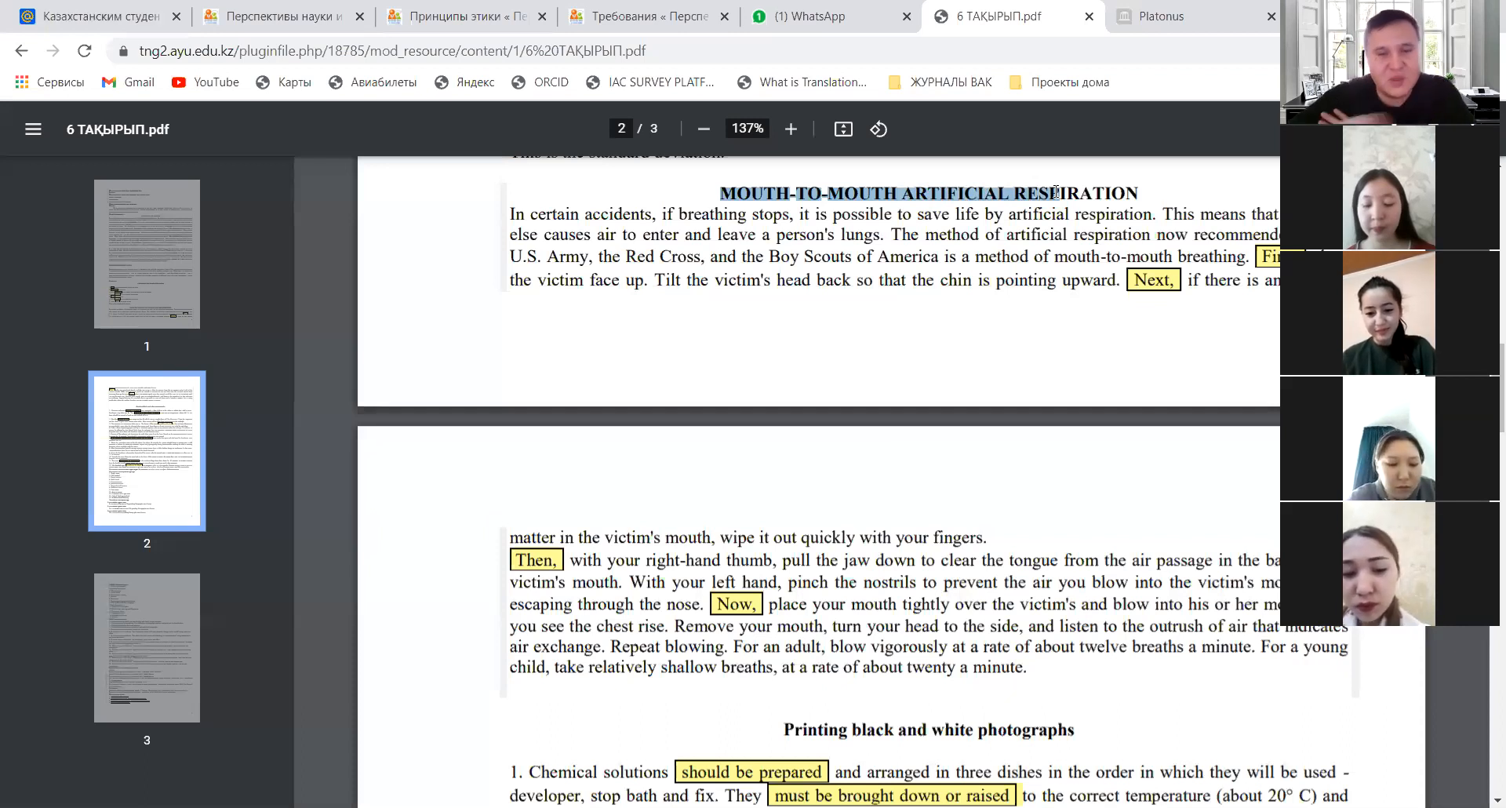
Step: Scroll to the full photograph-printing steps with their boxed passive phrases
scroll(down, 3)
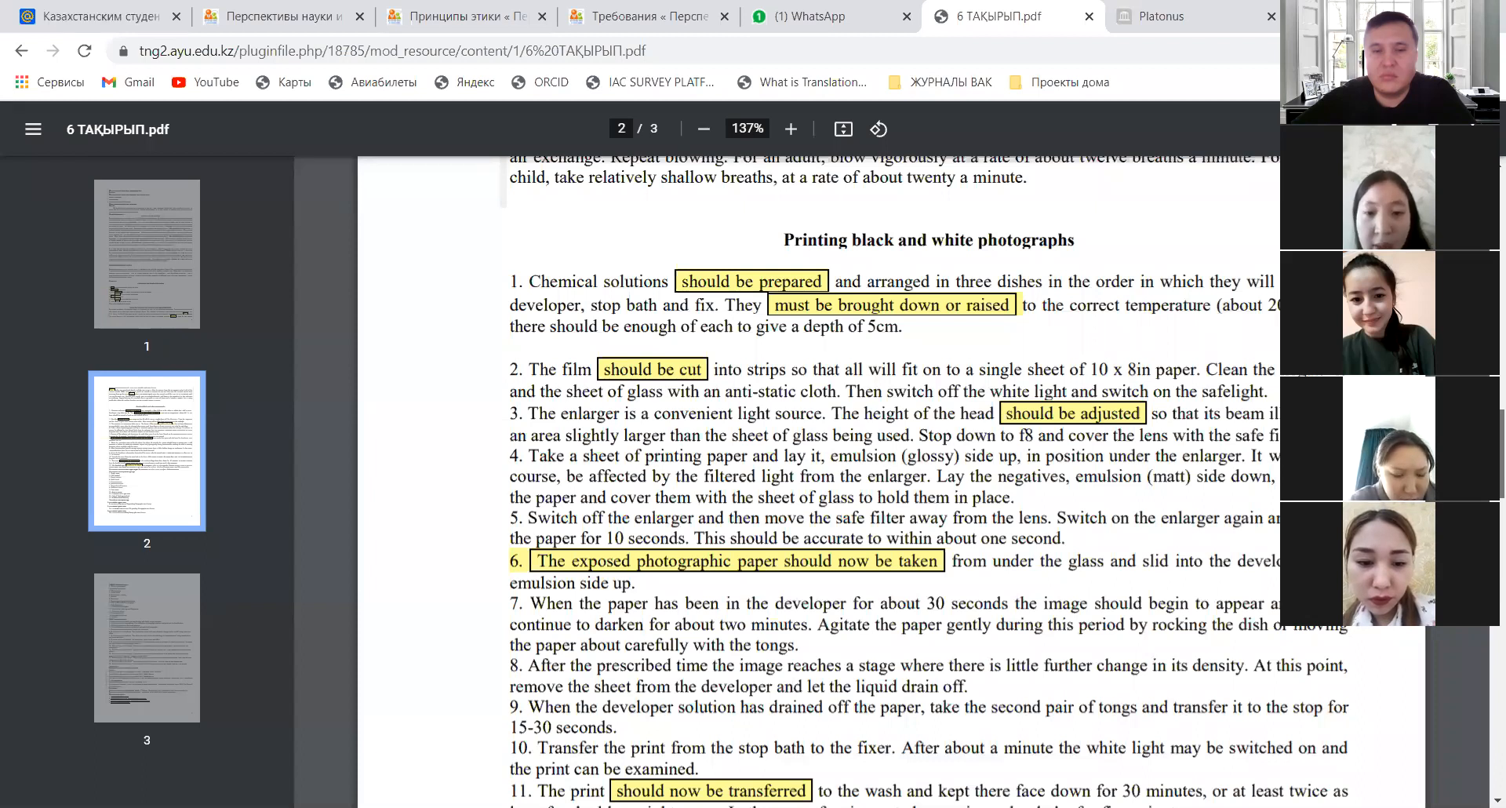
scroll(down, 3)
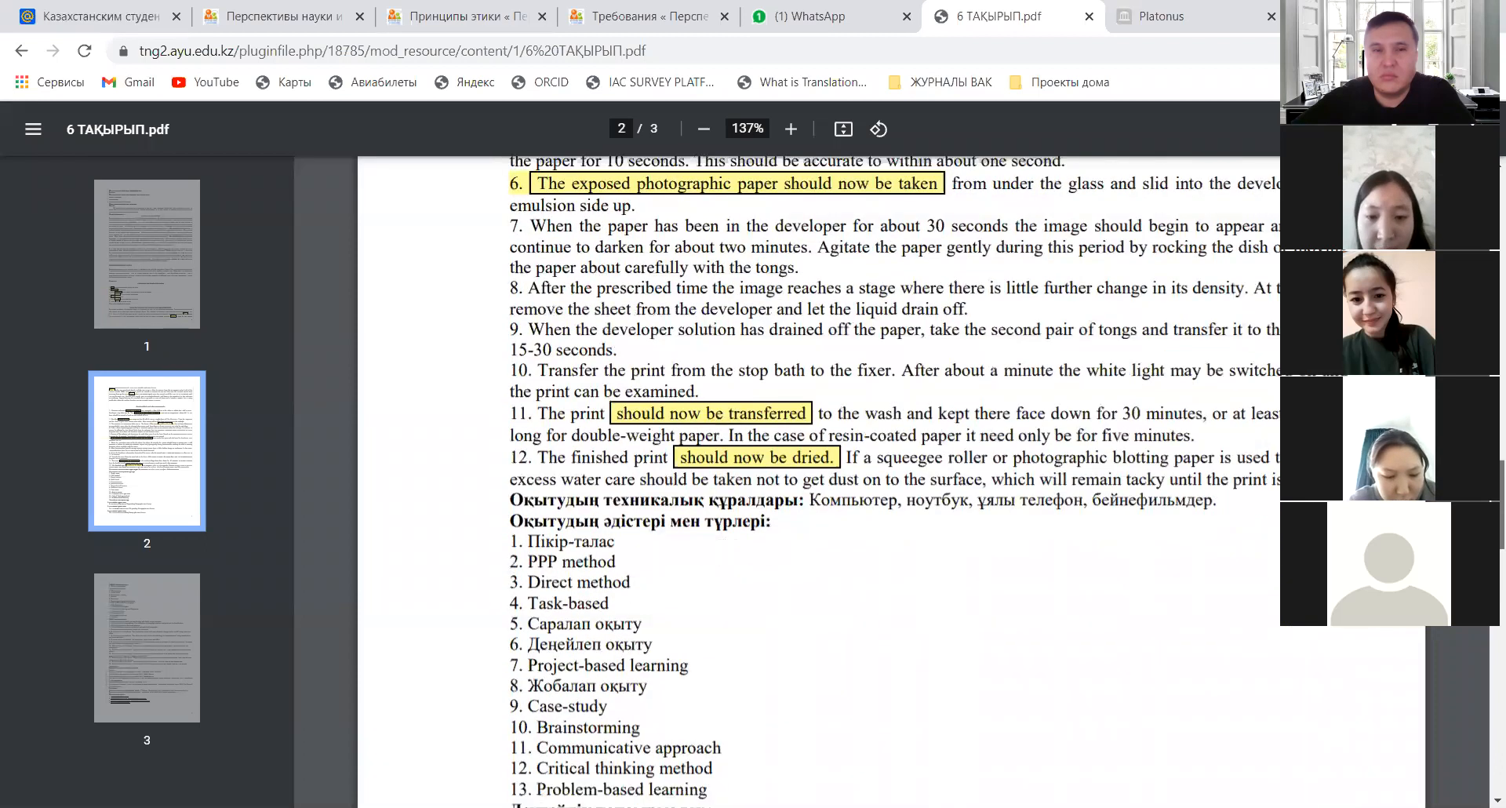
scroll(down, 3)
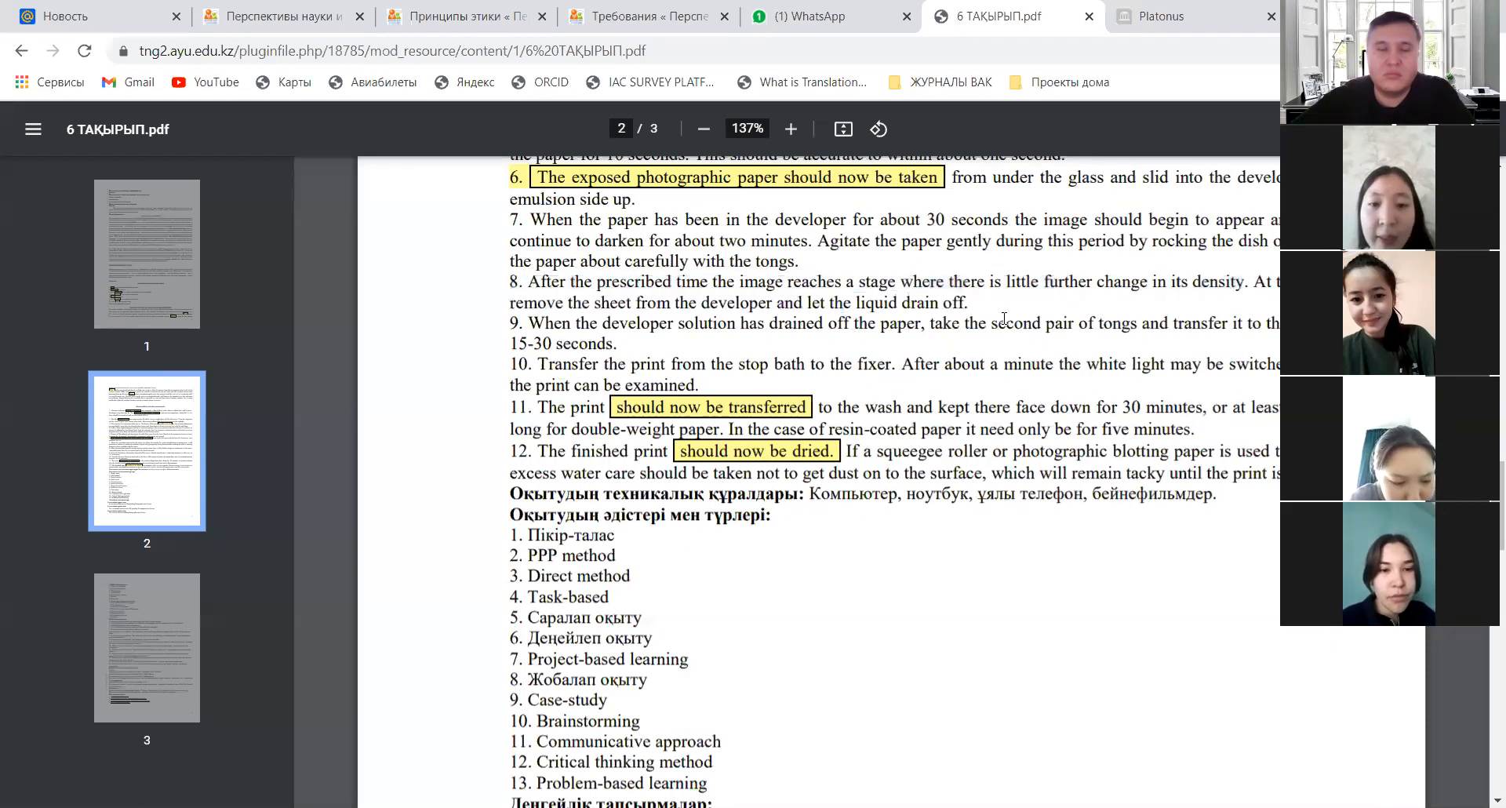
mouse_move(1258, 554)
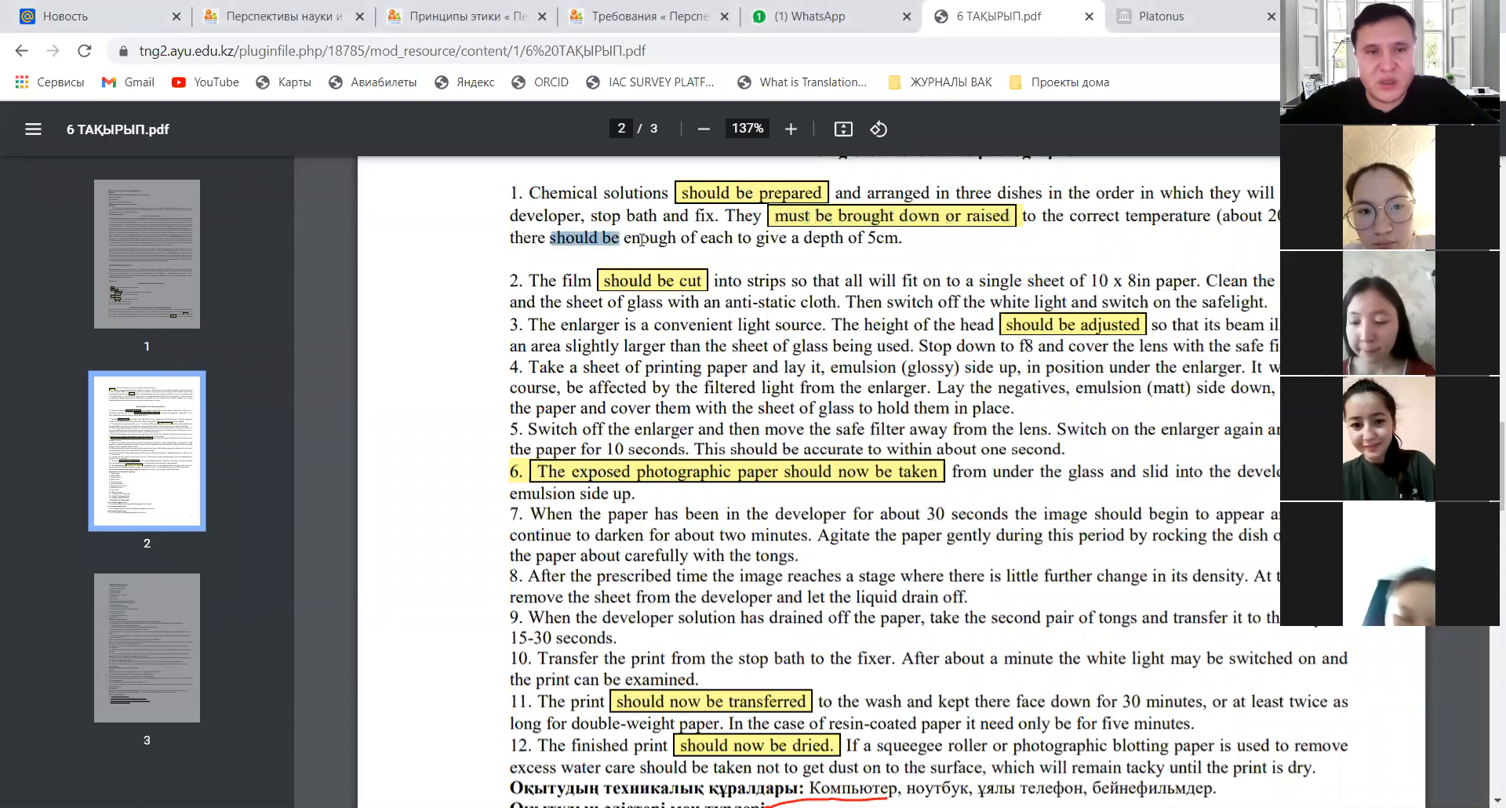
Step: Mark step 1's 'should be enough of each to give a depth of 5cm'
drag(550, 237, 893, 237)
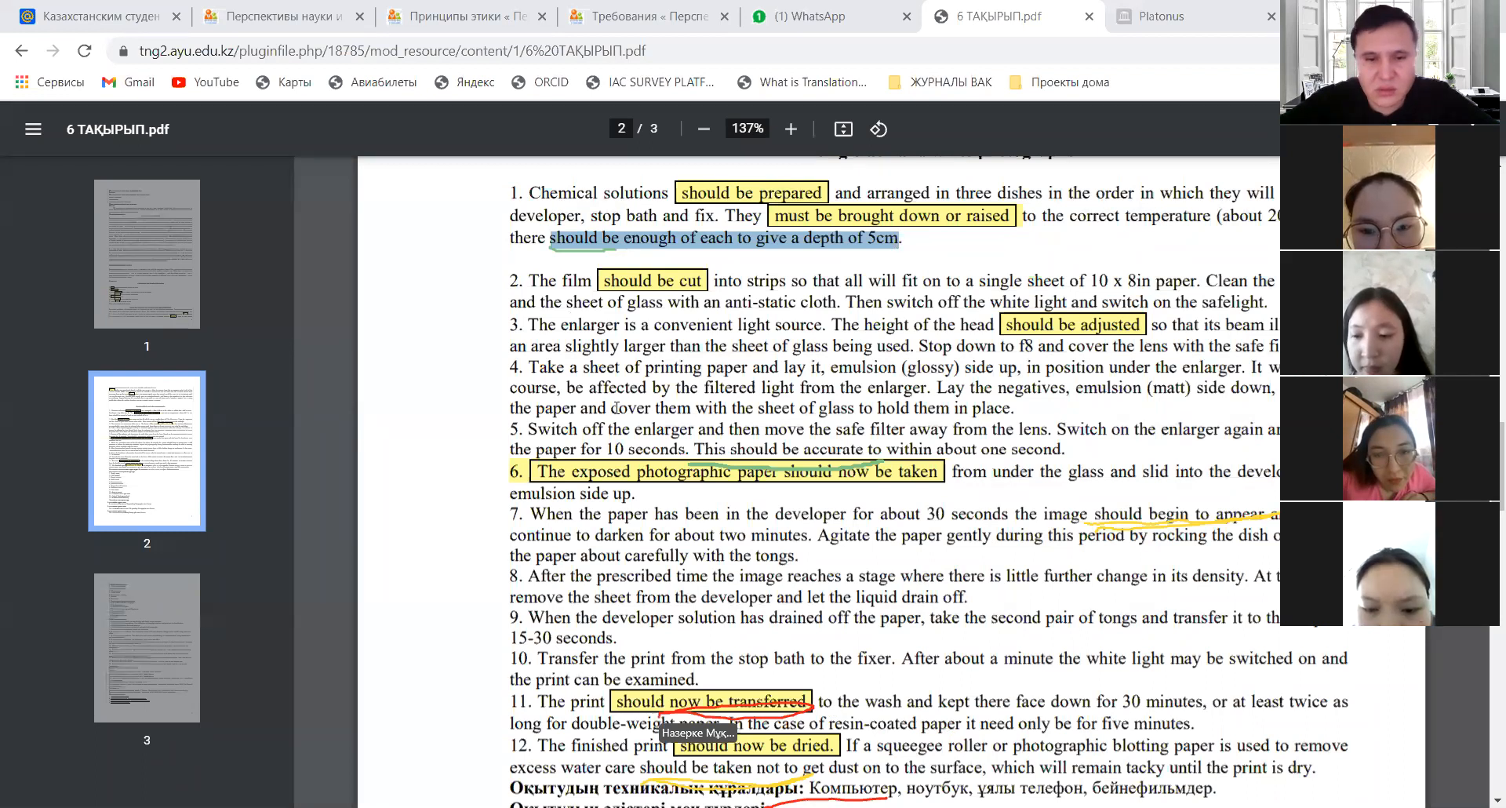
Step: Scroll through the page 2 methods list and back to the lesson title on page 1
scroll(down, 3)
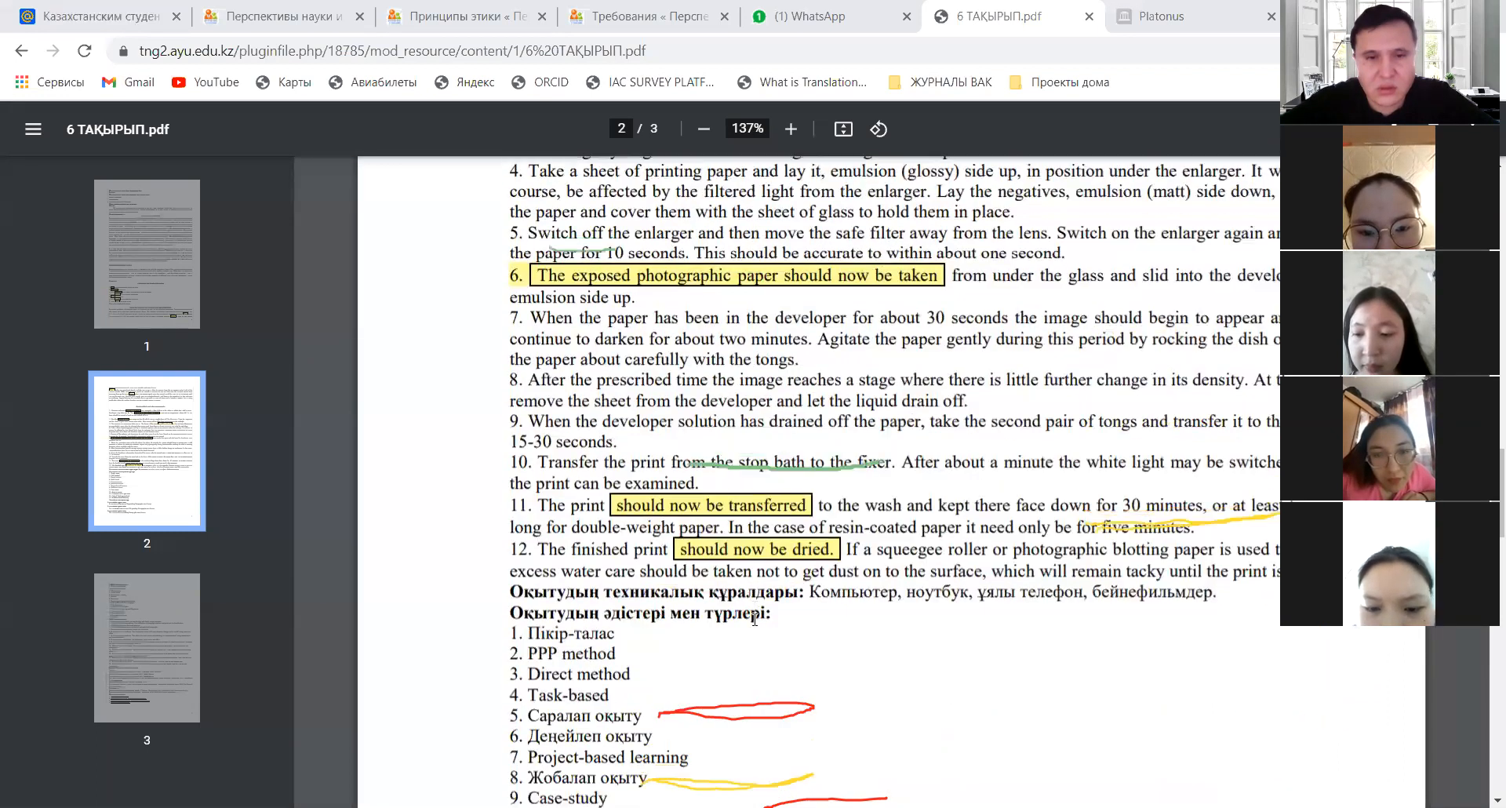
scroll(down, 3)
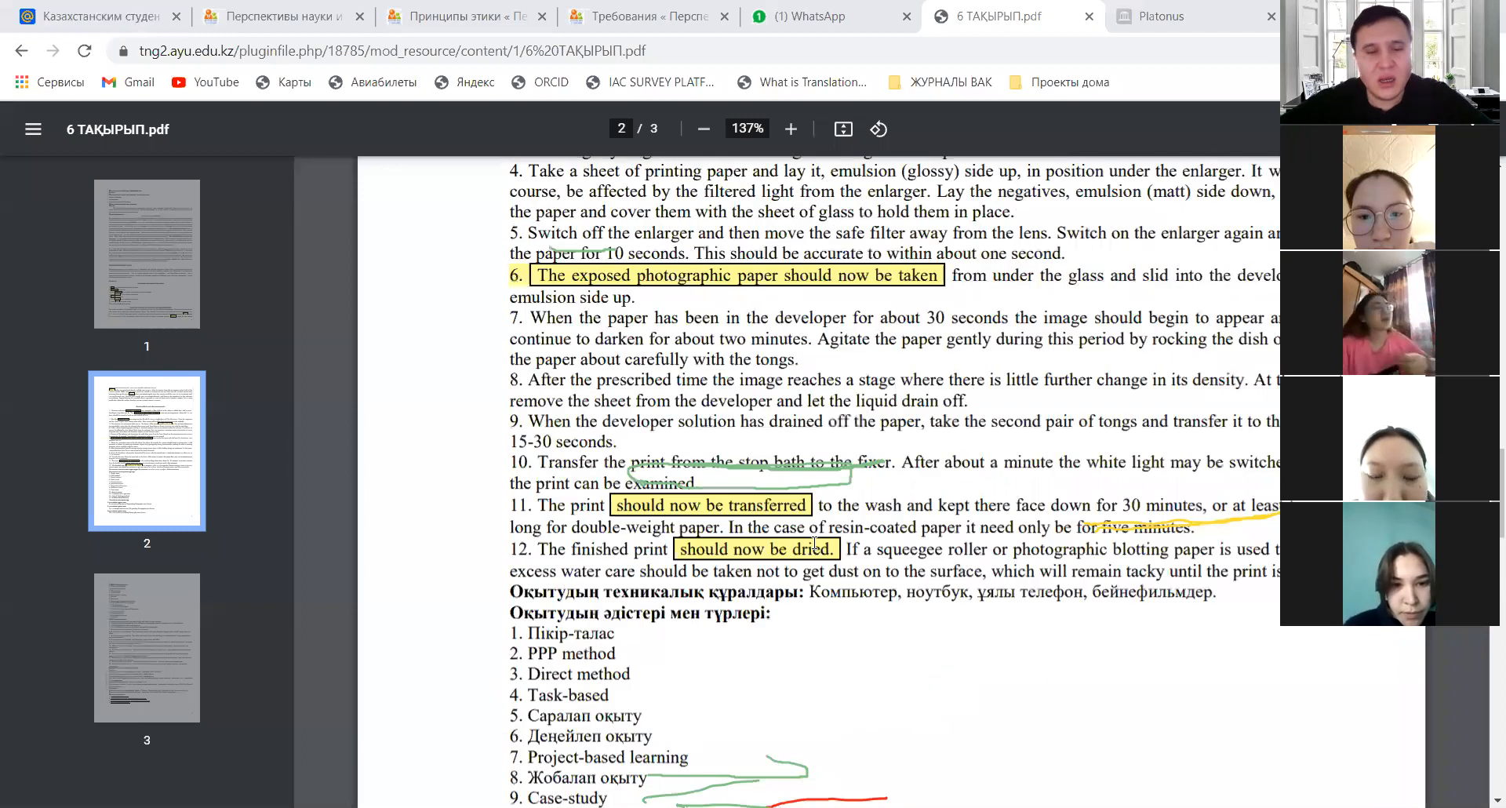
scroll(down, 3)
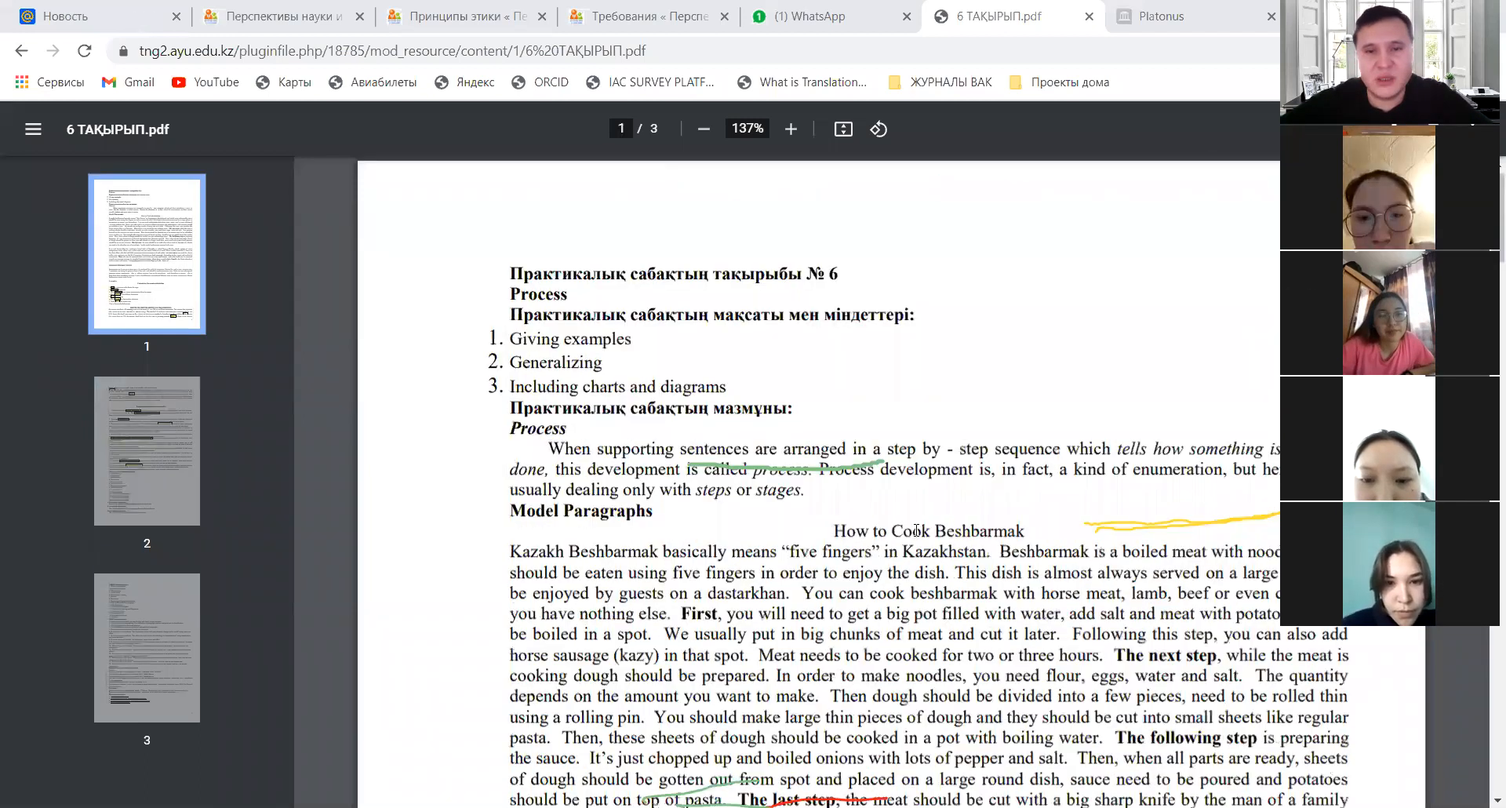
Step: Scroll past the highlighted Beshbarmak recipe to Nauryz Kozhe and the Writing Instructions heading
scroll(down, 3)
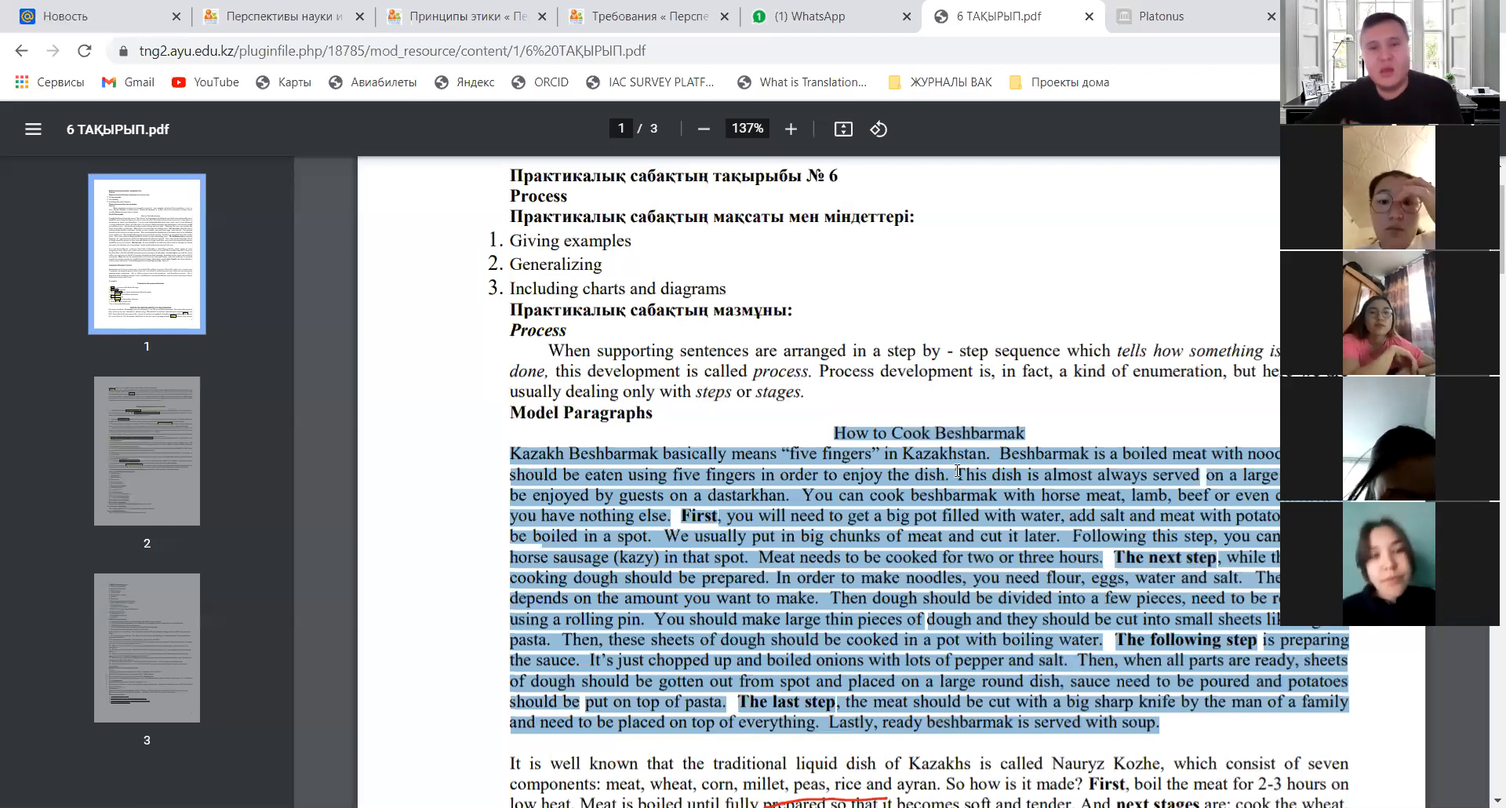
scroll(down, 3)
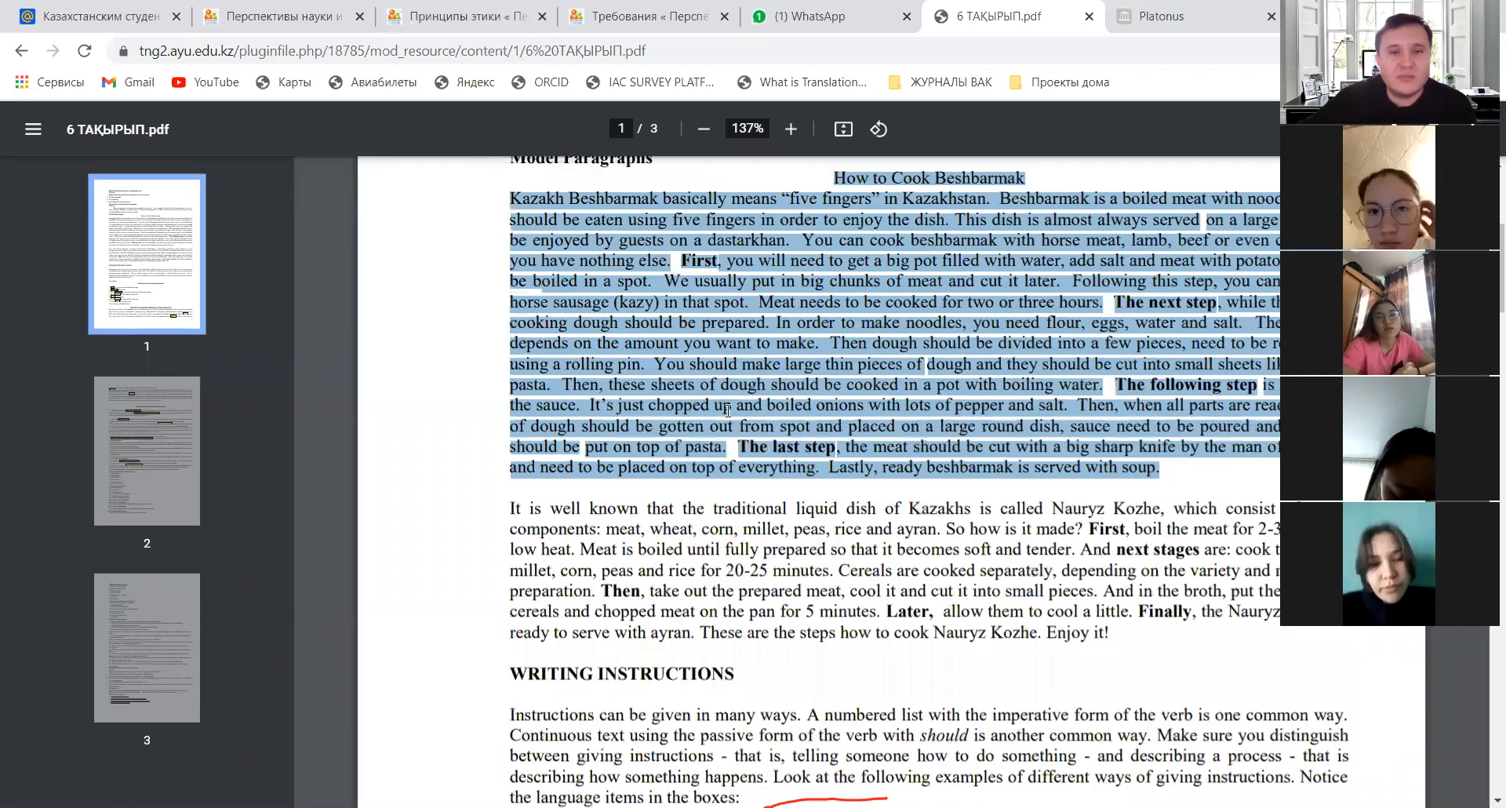
Step: Jump to page 3 and scroll to the reference list and essay websites at its end
click(146, 450)
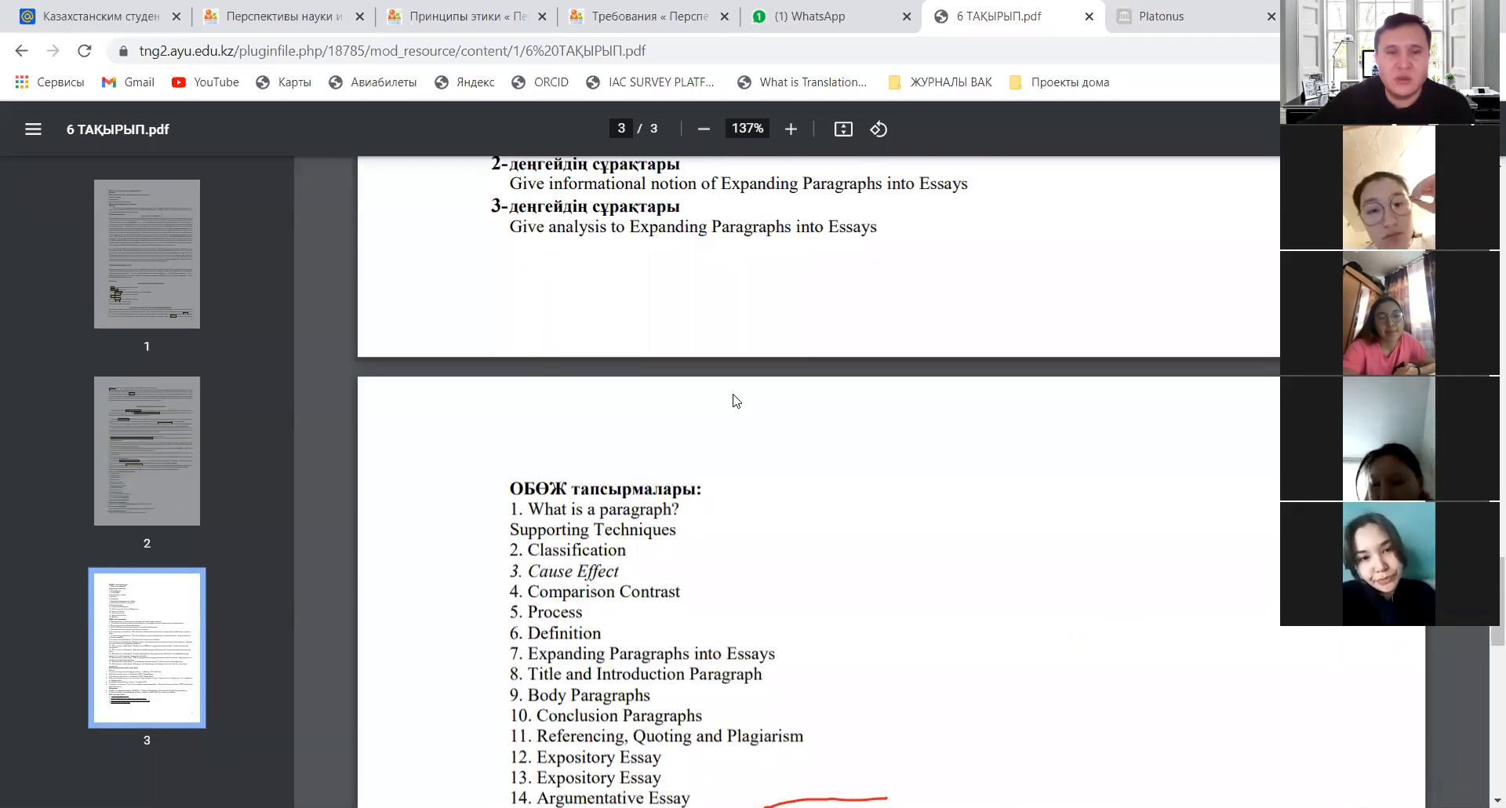
scroll(down, 3)
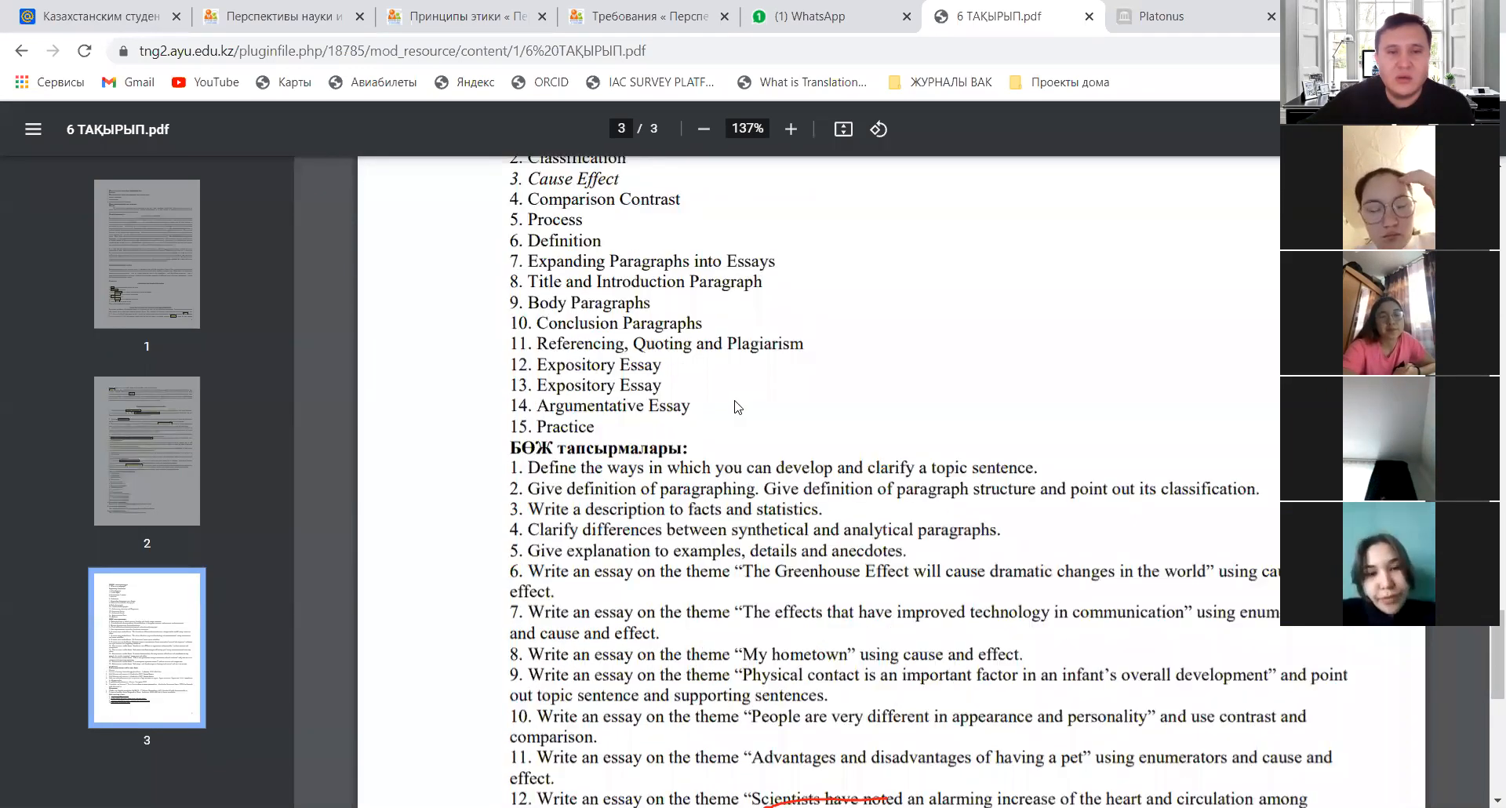
scroll(down, 3)
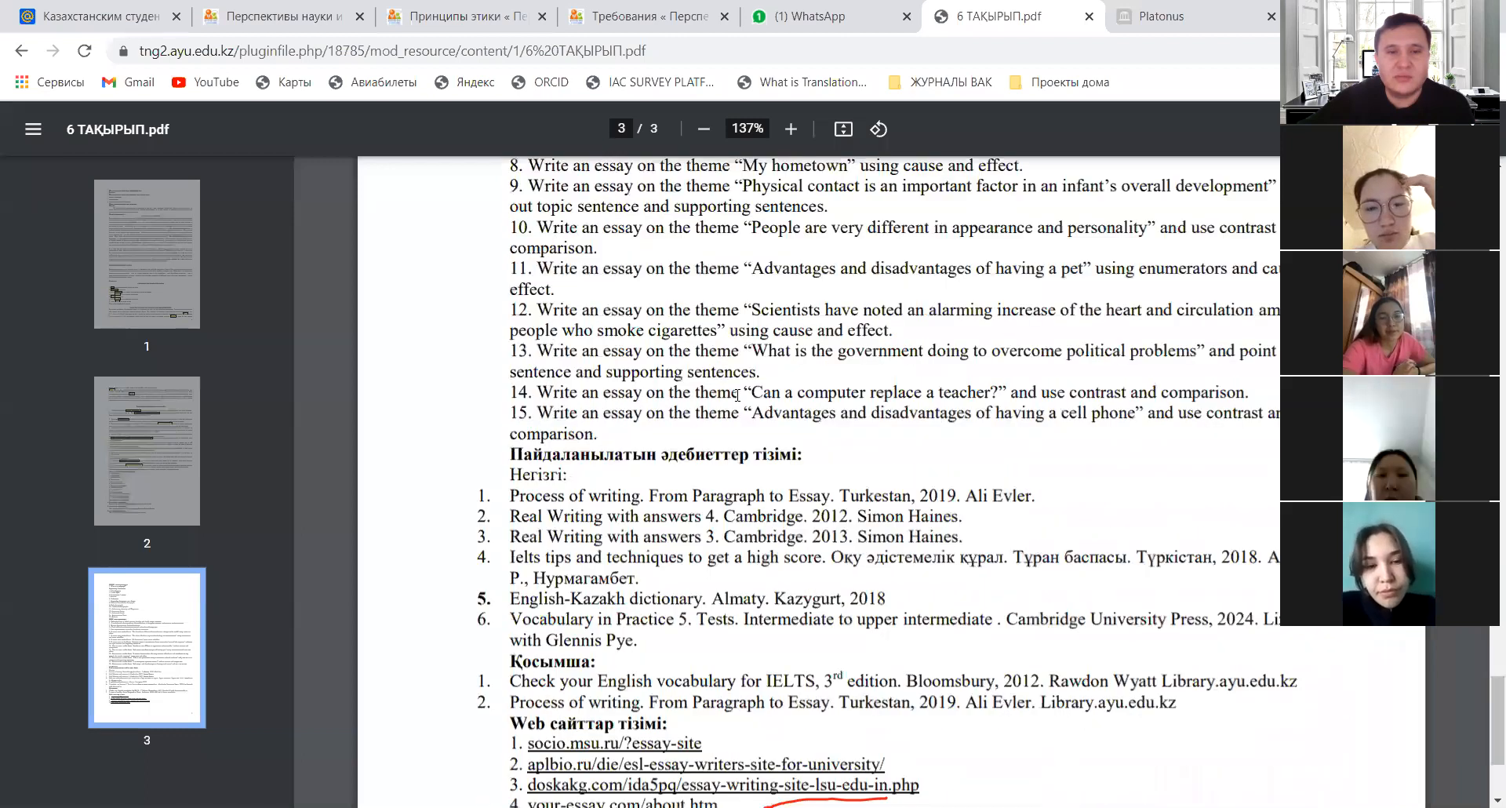
scroll(down, 3)
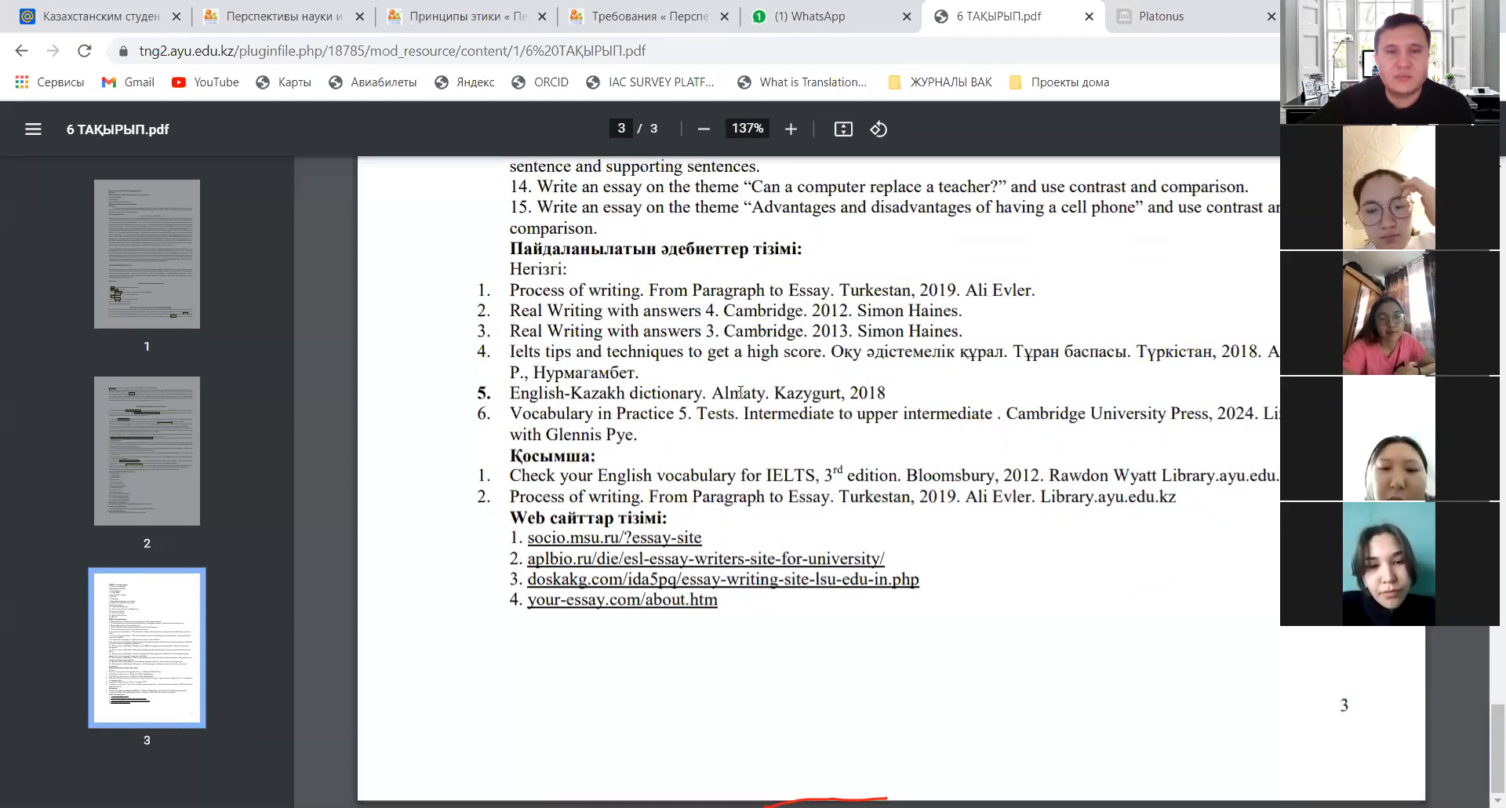